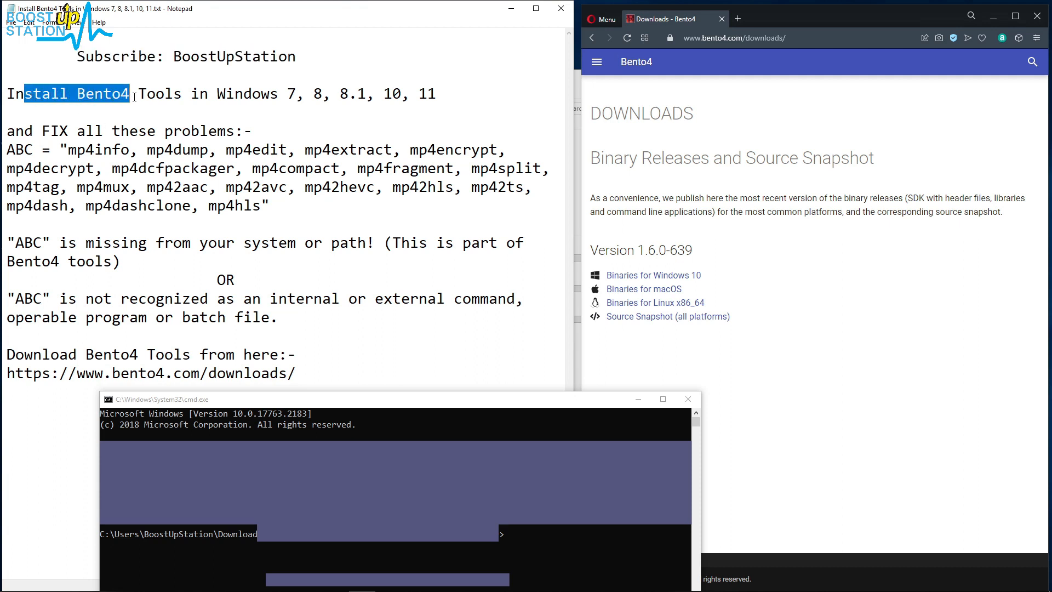
# Step: Highlight the Install Bento4 Tools title, the tool names list and mp4decrypt in Notepad
pyautogui.moveTo(132, 93); pyautogui.dragTo(307, 93)
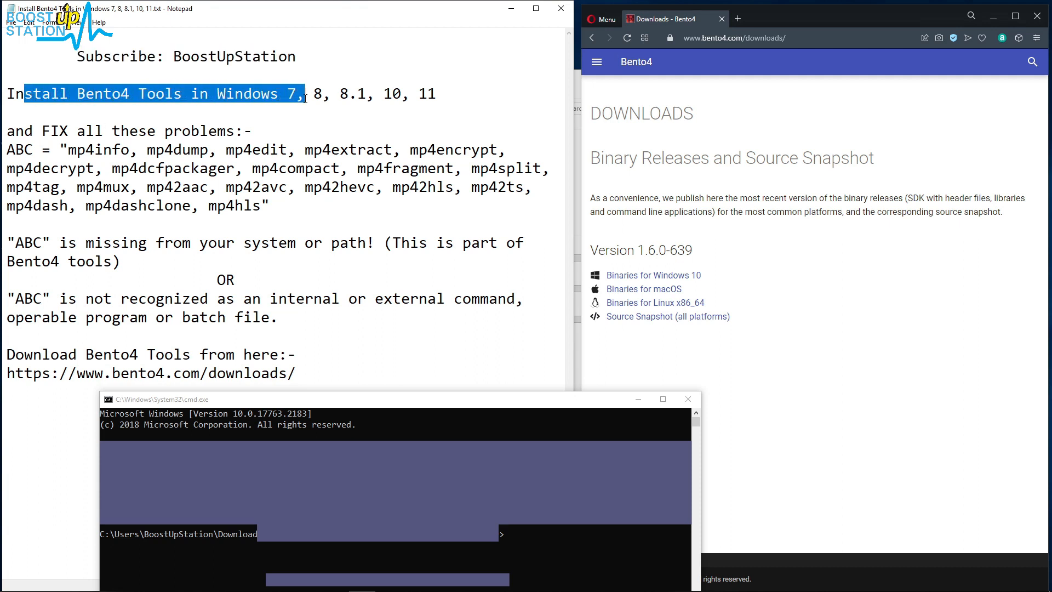
pyautogui.click(477, 93)
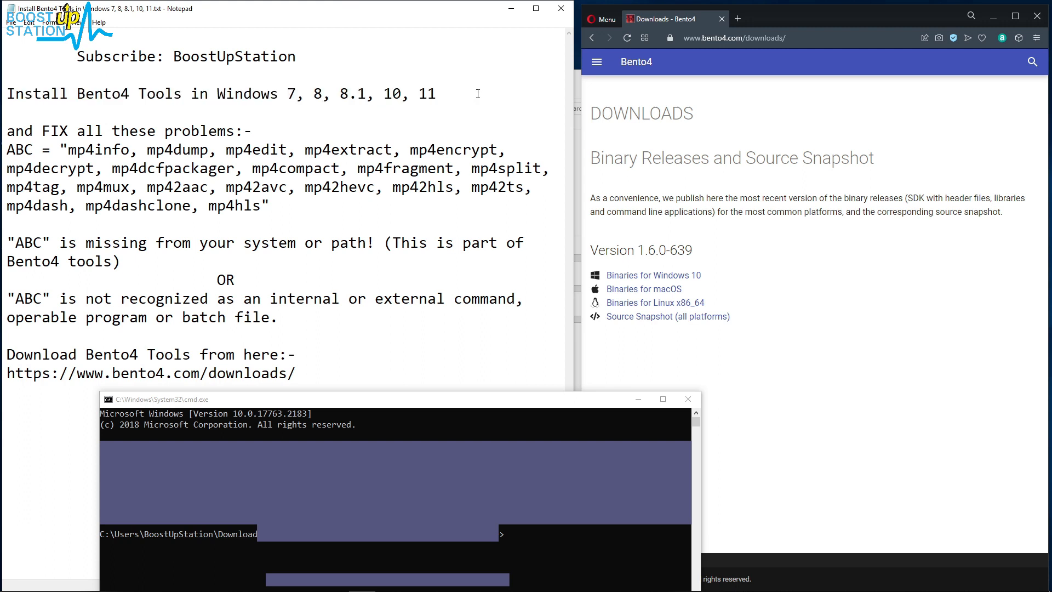
pyautogui.click(436, 93)
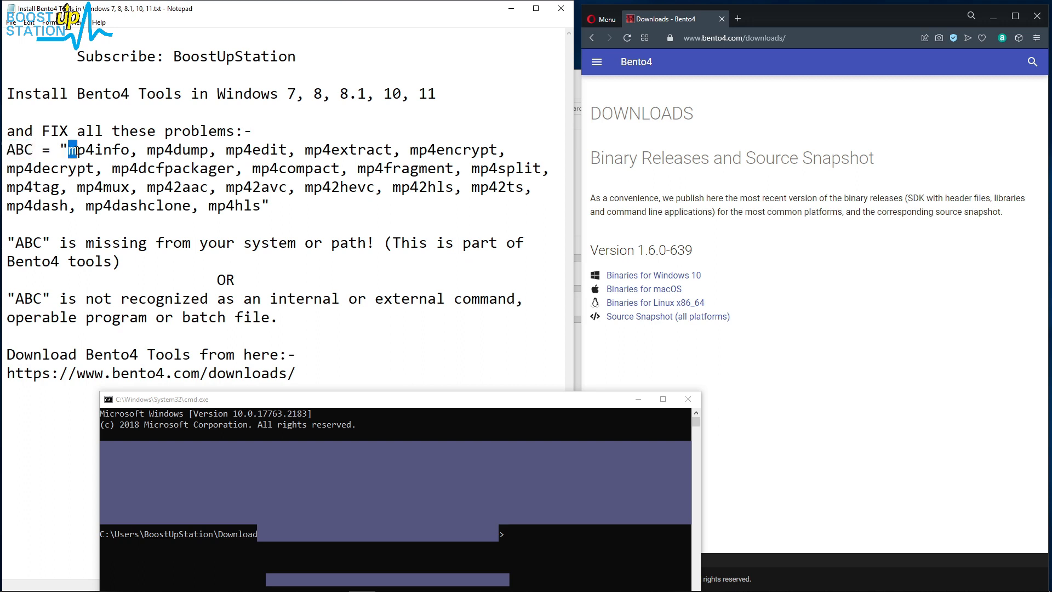
pyautogui.moveTo(70, 149); pyautogui.dragTo(262, 206)
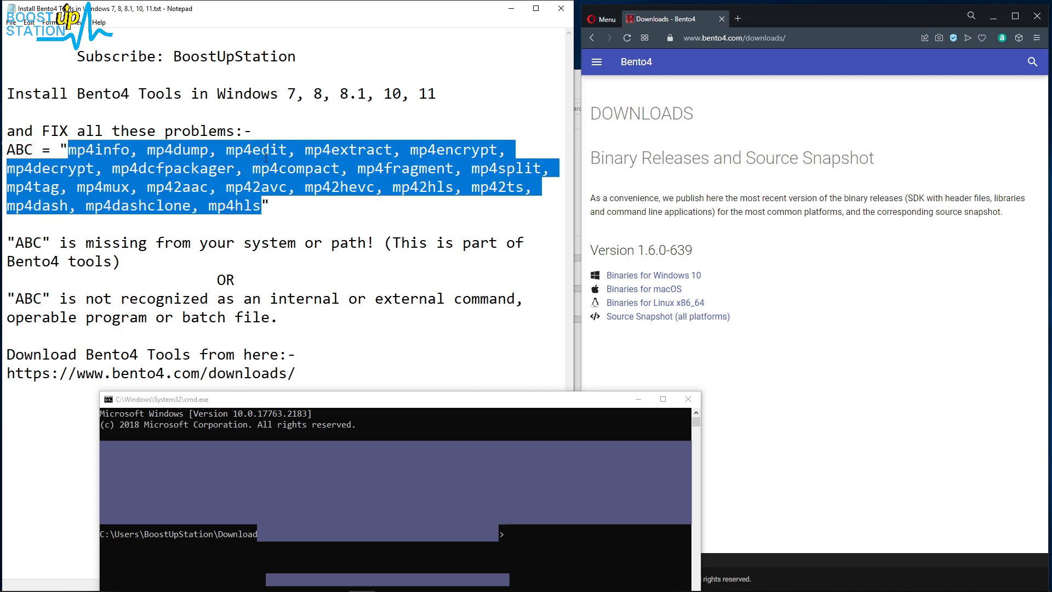
pyautogui.doubleClick(128, 93)
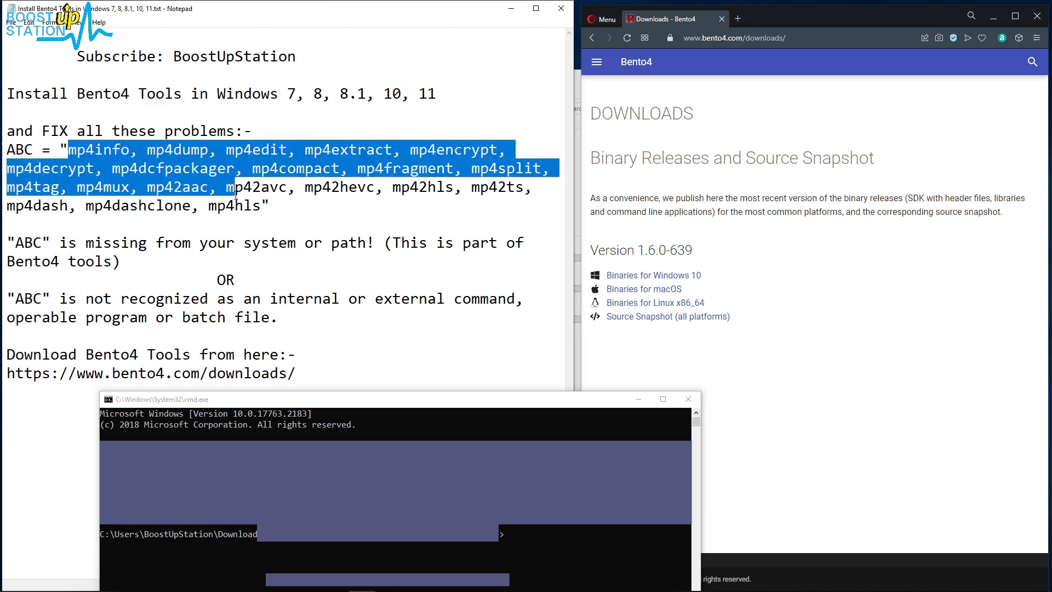
pyautogui.moveTo(60, 242); pyautogui.dragTo(374, 242)
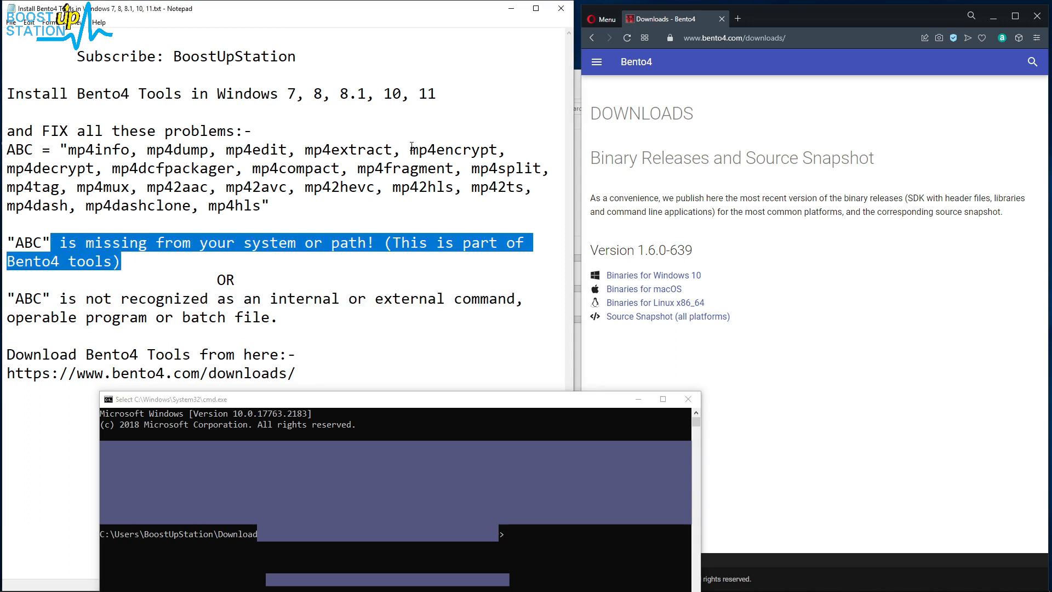
pyautogui.doubleClick(47, 168)
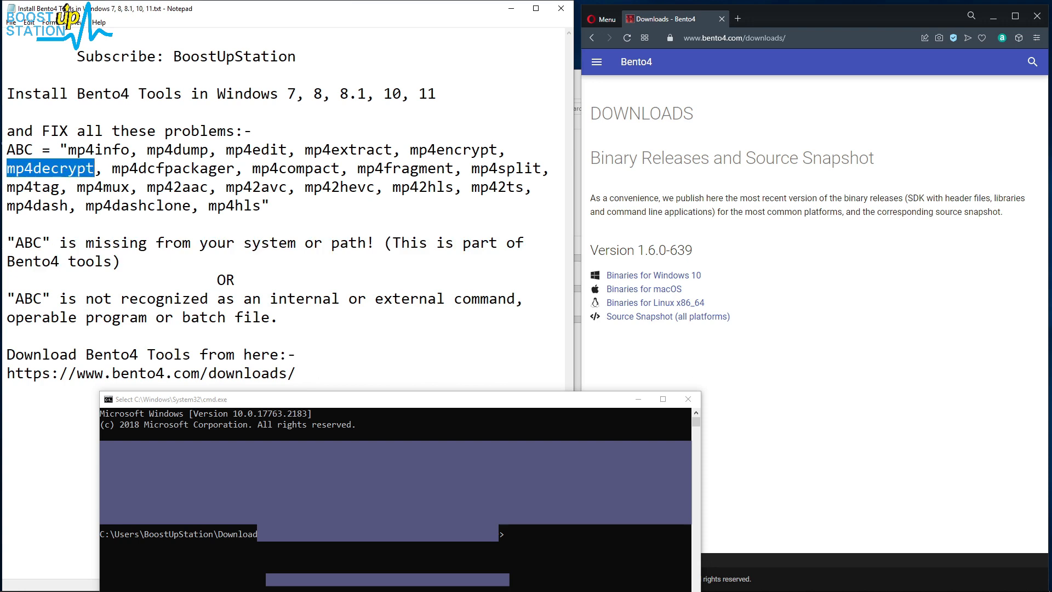
pyautogui.click(395, 484)
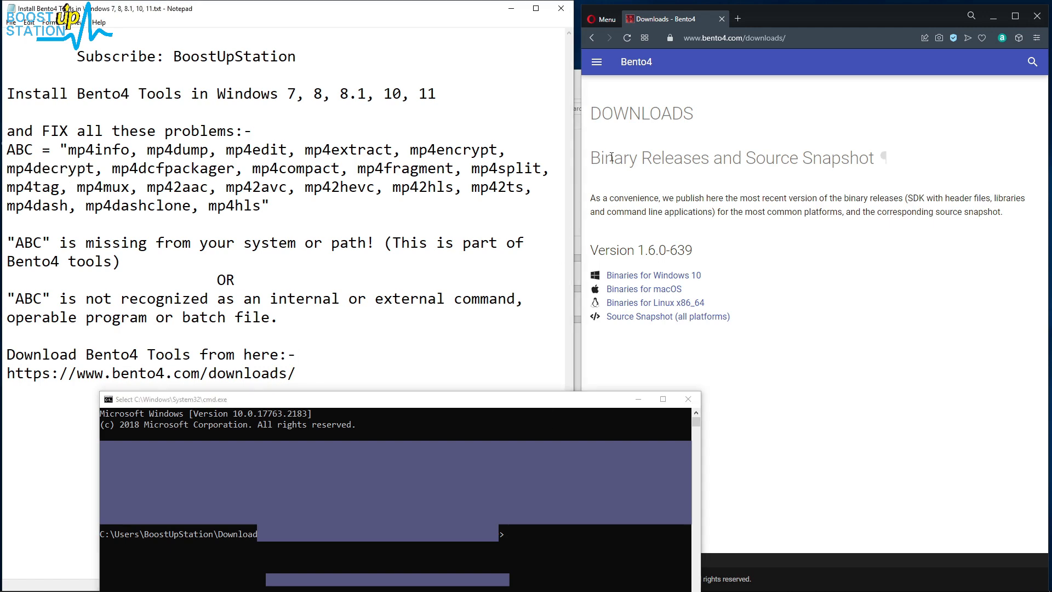
# Step: Download the Bento4 binaries for Windows 10 and open the finished zip in WinRAR
pyautogui.tripleClick(151, 373)
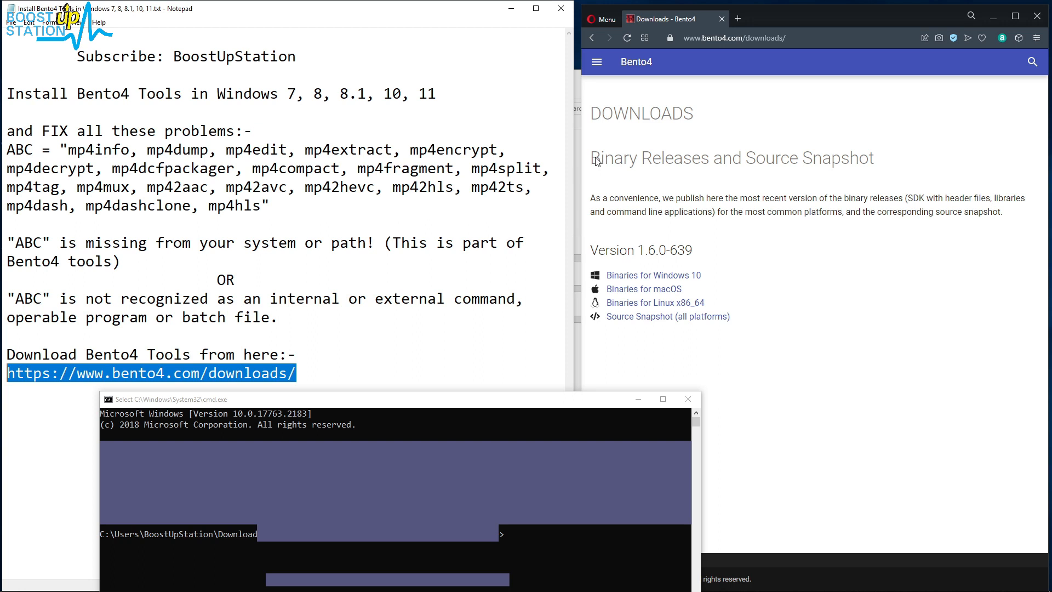
pyautogui.moveTo(624, 275)
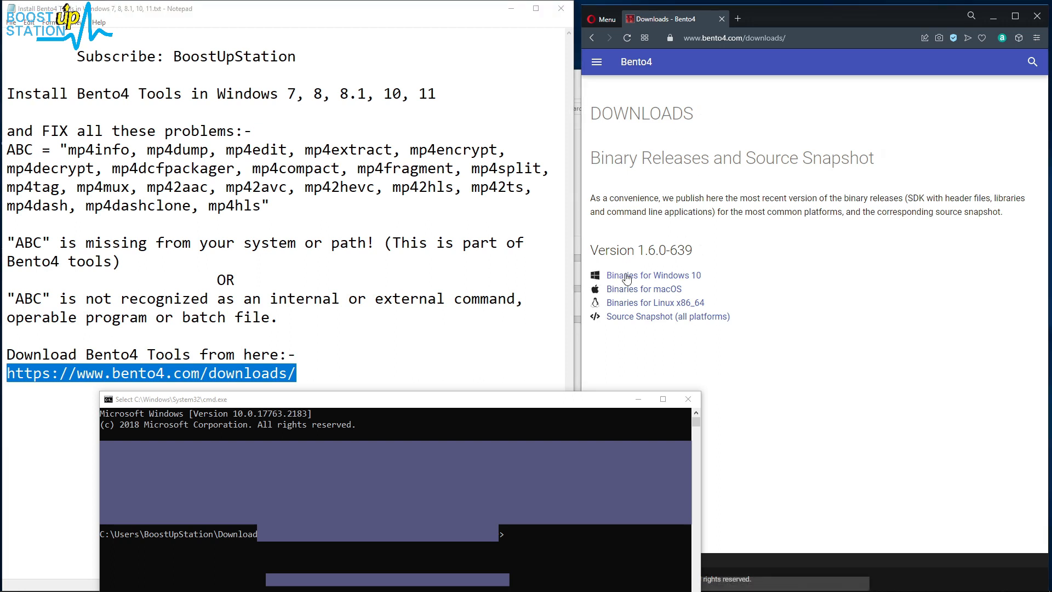
pyautogui.moveTo(643, 278)
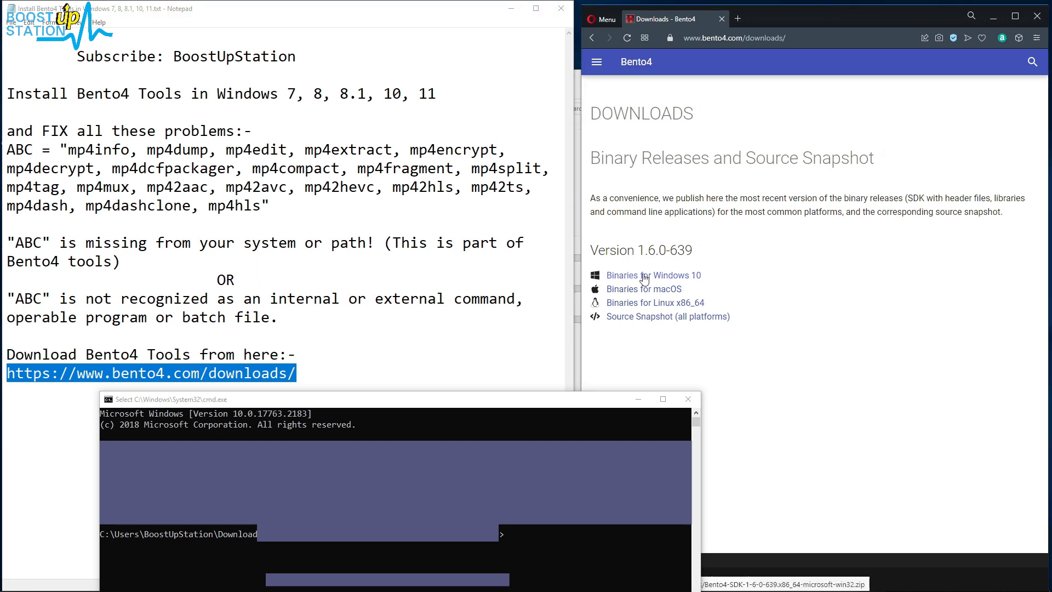
pyautogui.click(652, 275)
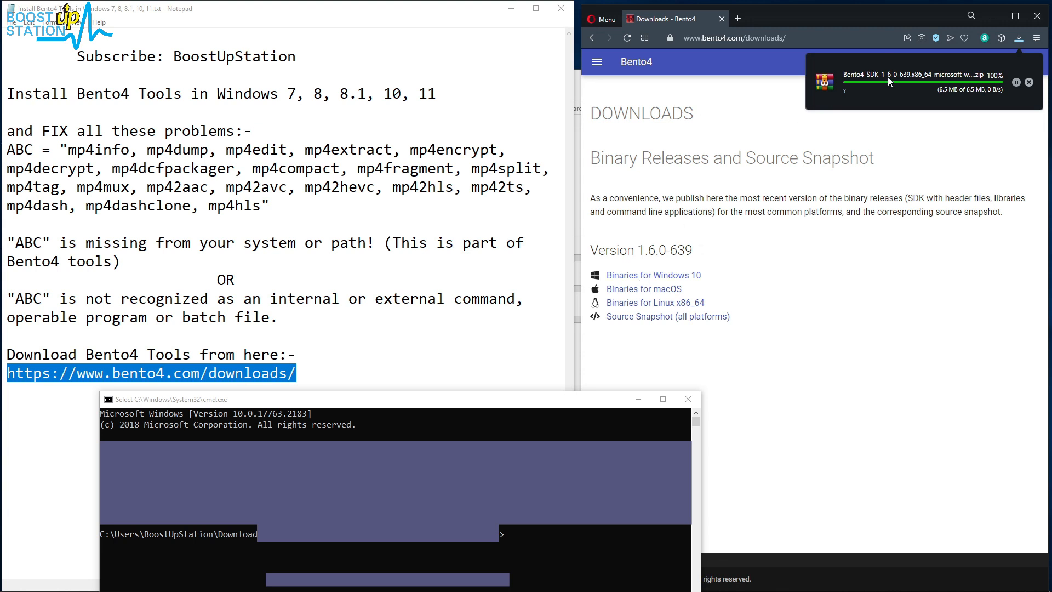
pyautogui.moveTo(851, 143)
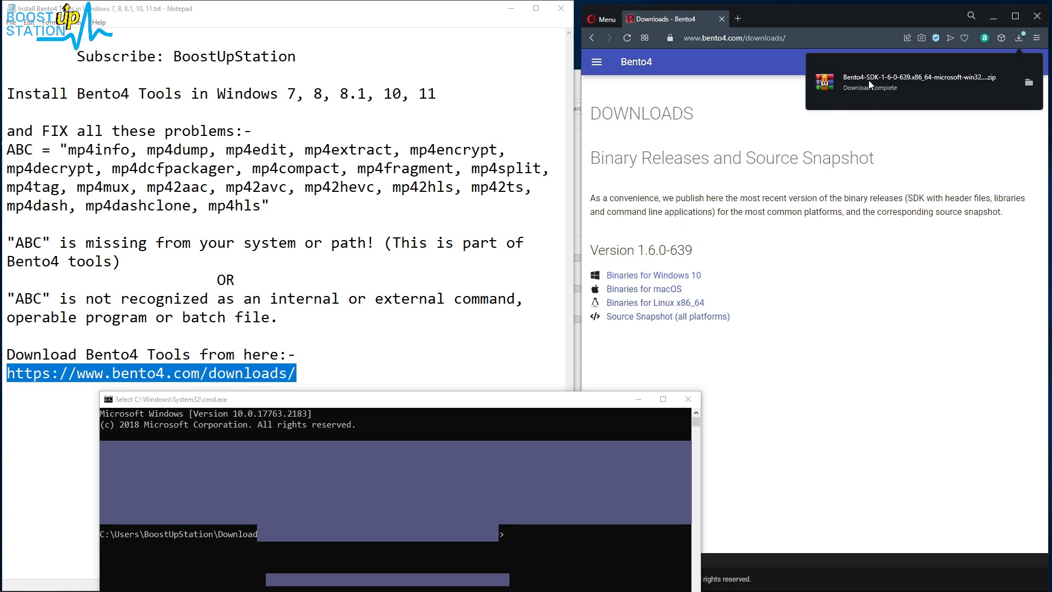
pyautogui.click(923, 82)
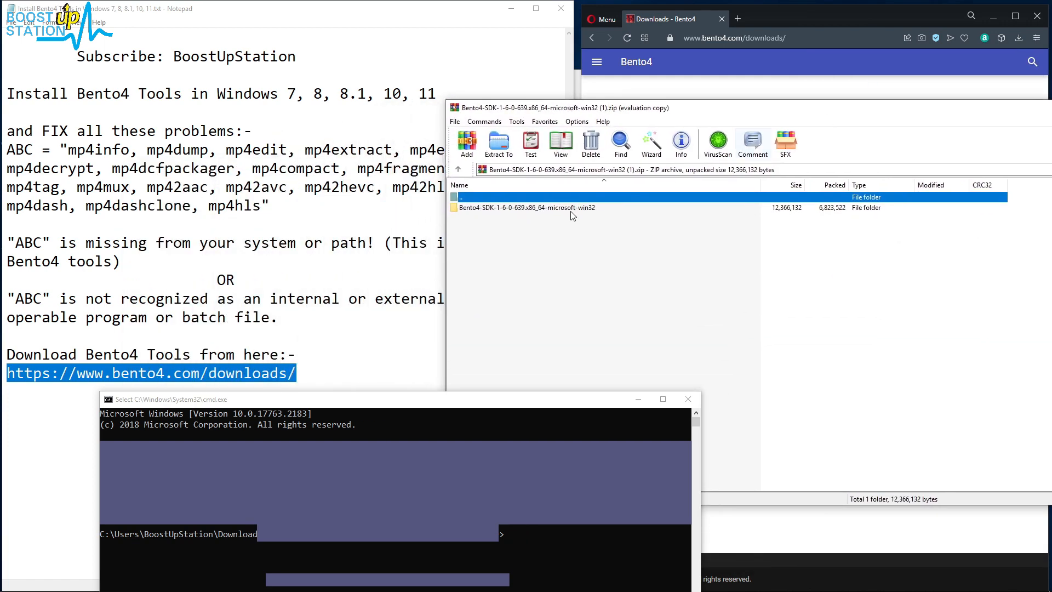
# Step: Open the Bento4-SDK folder in the archive to reveal bin, docs, include and utils
pyautogui.doubleClick(526, 207)
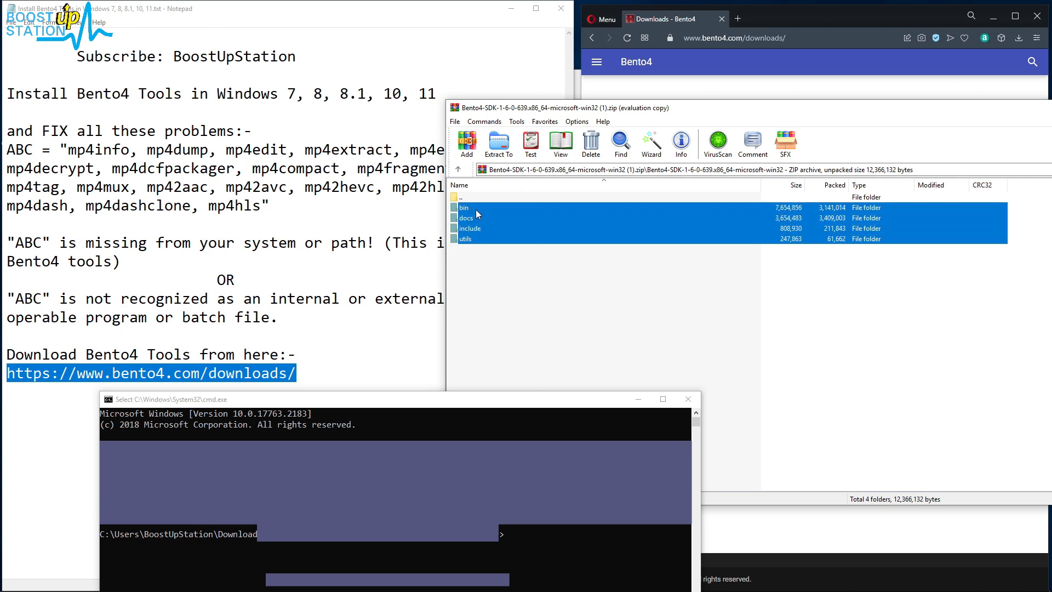
pyautogui.moveTo(564, 86)
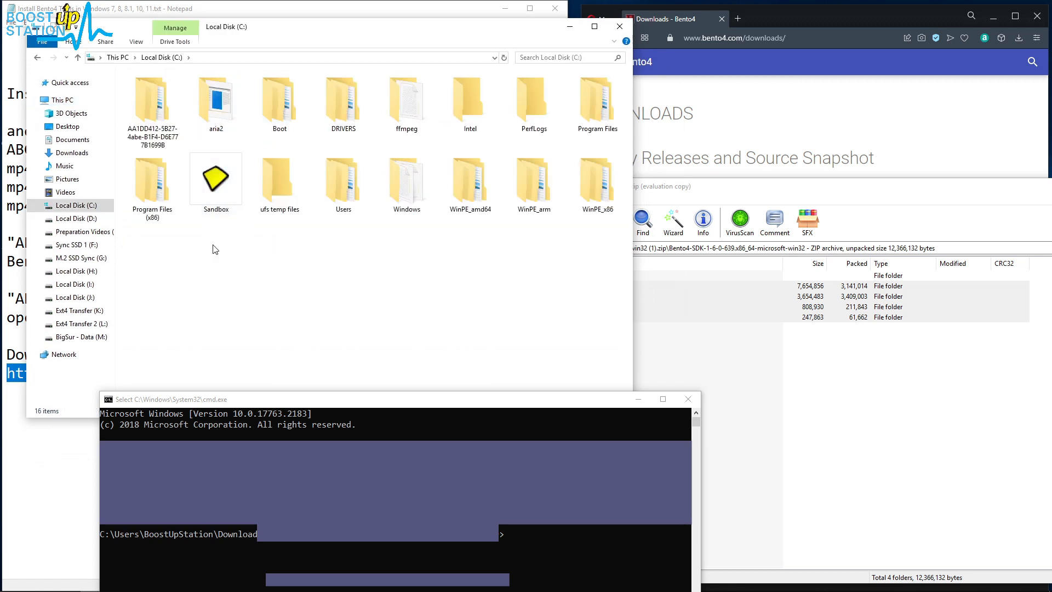
# Step: Create a C:\bento4 folder holding the extracted SDK folders and open its bin folder
pyautogui.rightClick(215, 250)
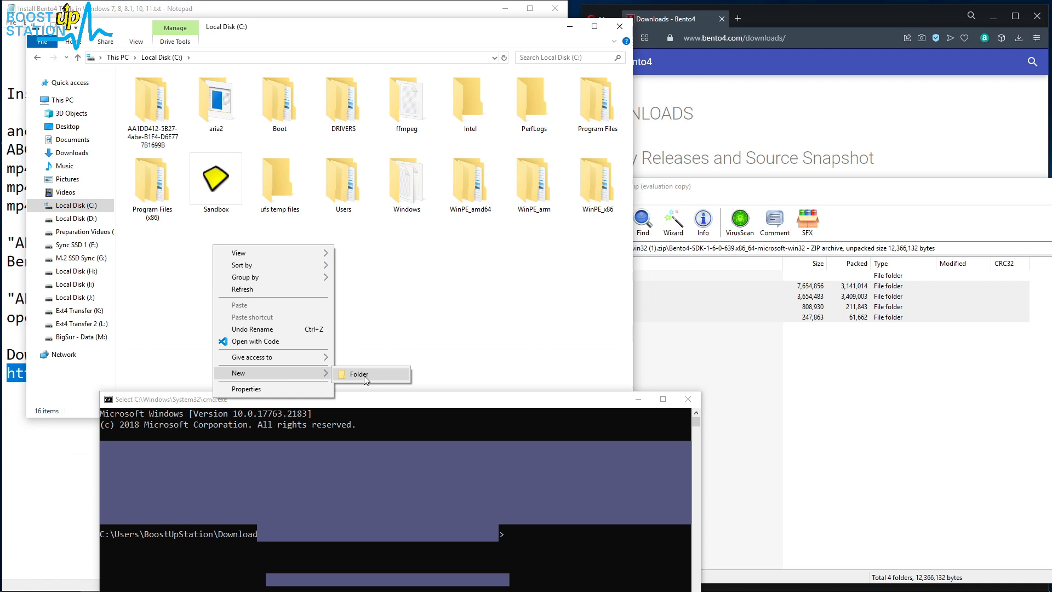
pyautogui.click(359, 373)
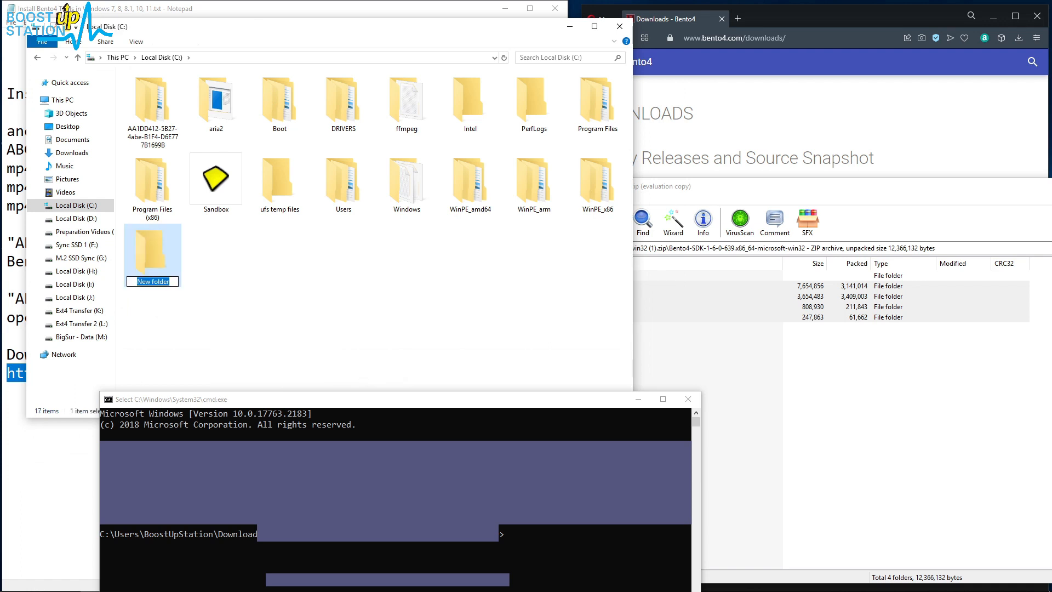
pyautogui.write('bento')
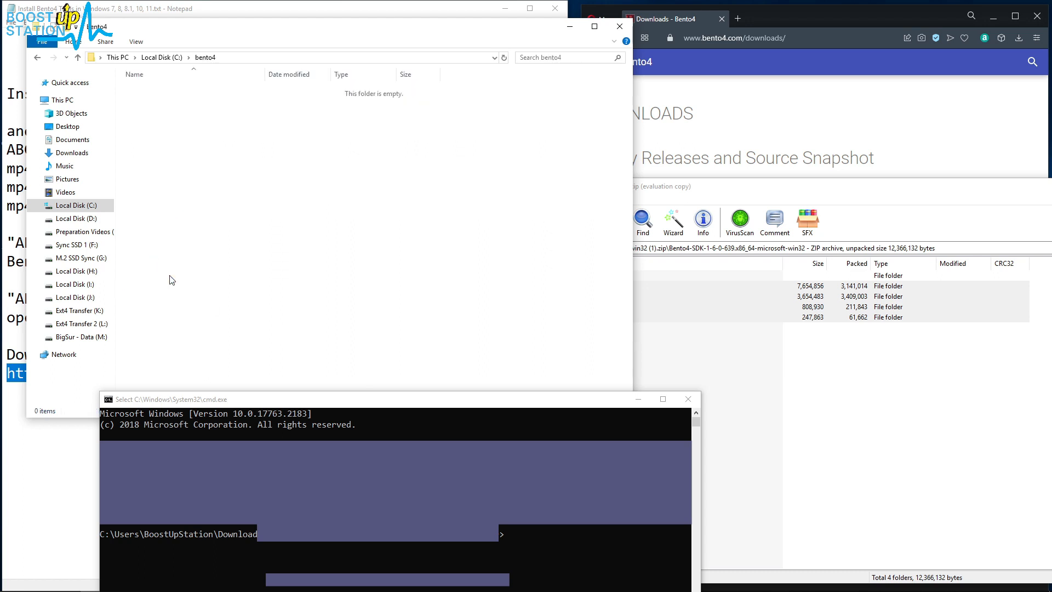
pyautogui.moveTo(766, 307)
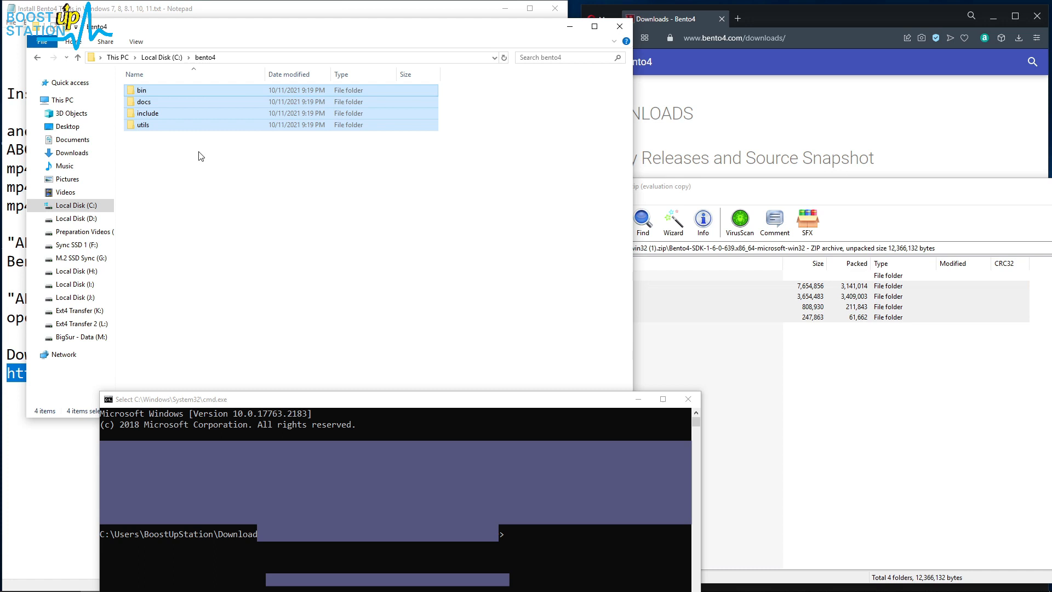
pyautogui.click(170, 208)
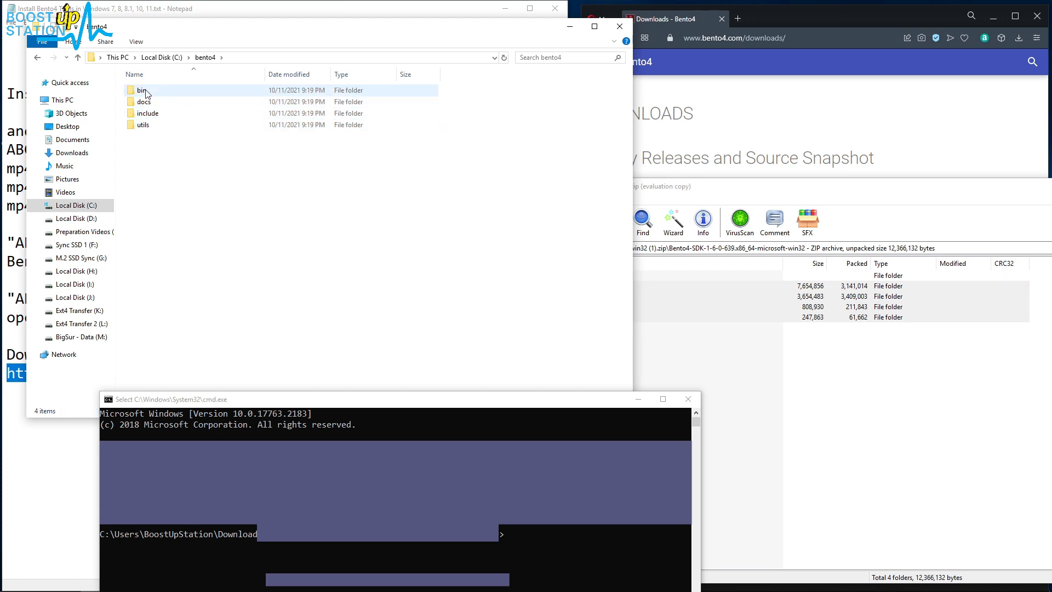
pyautogui.doubleClick(140, 90)
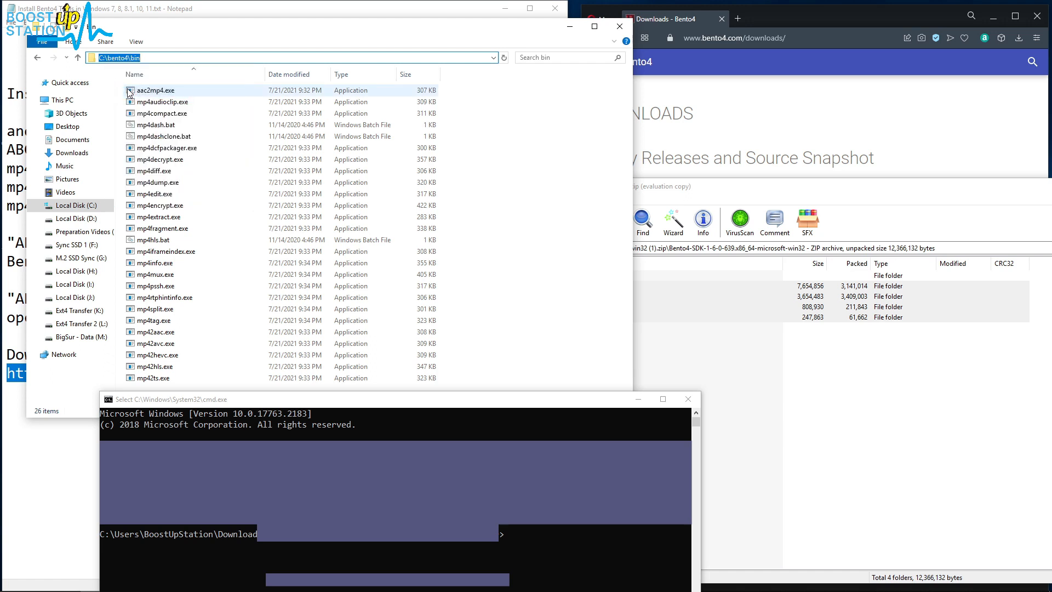
# Step: Go from This PC's properties through Advanced system settings to Environment Variables
pyautogui.click(61, 99)
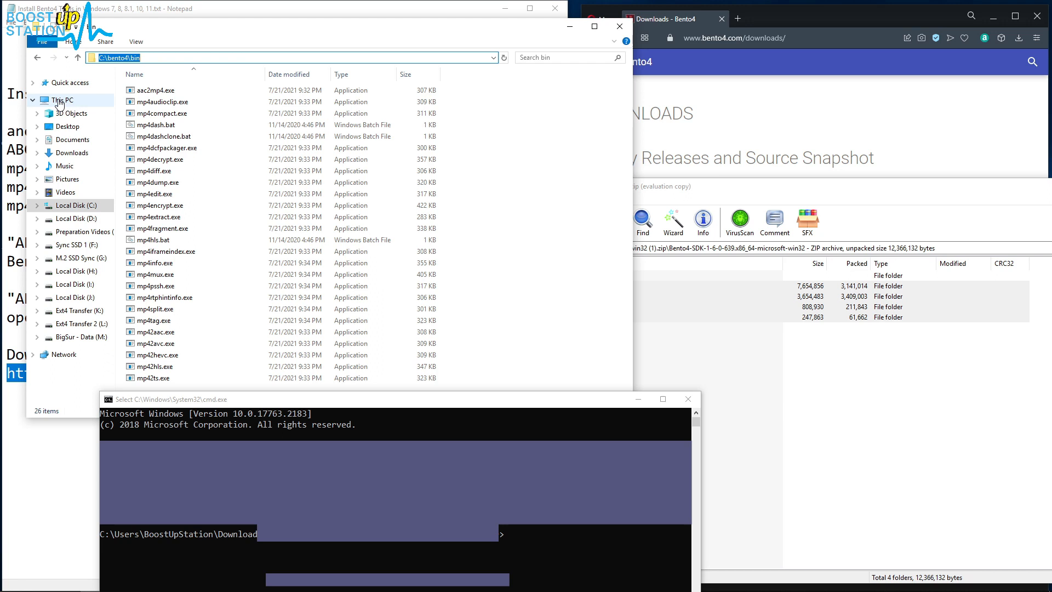
pyautogui.rightClick(61, 100)
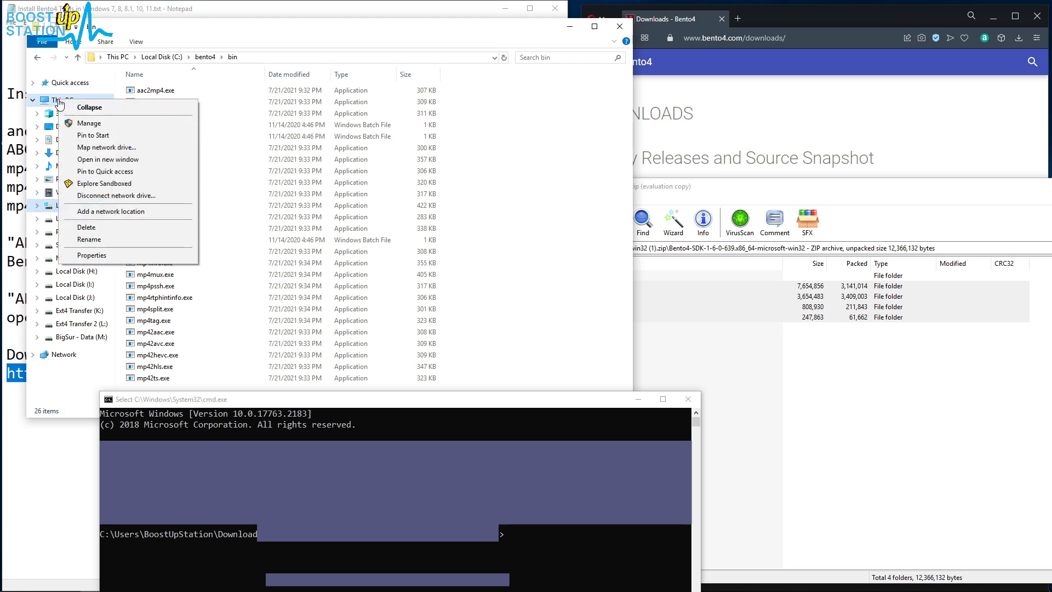
pyautogui.moveTo(104, 171)
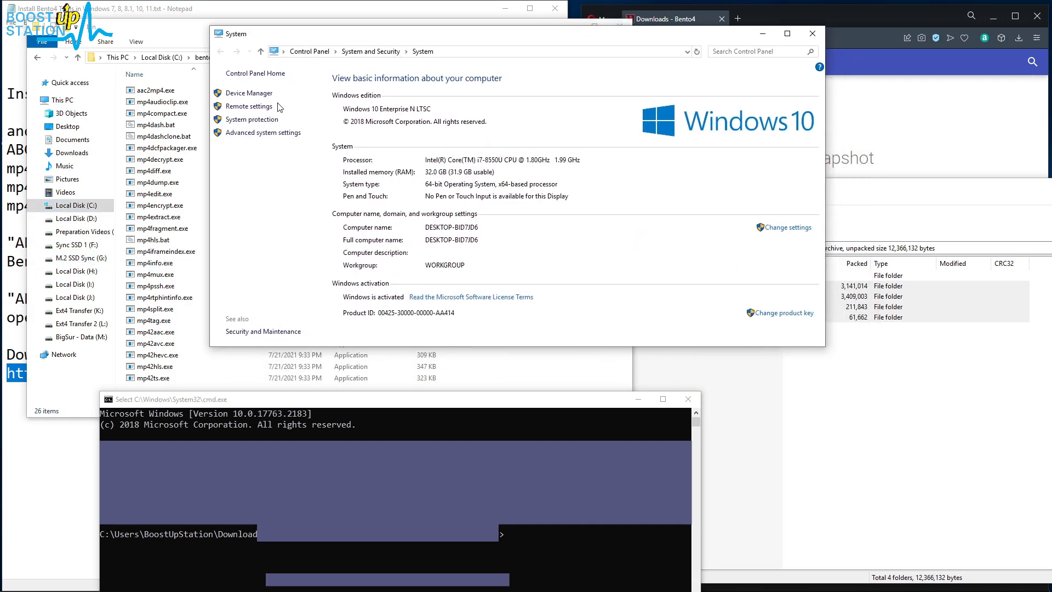
pyautogui.click(261, 133)
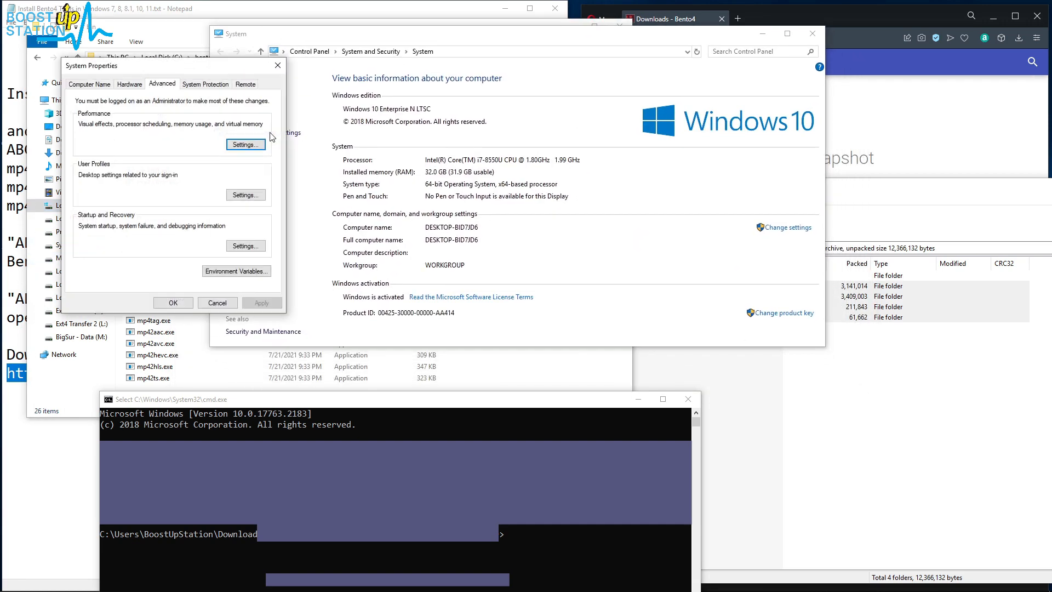
pyautogui.moveTo(237, 270)
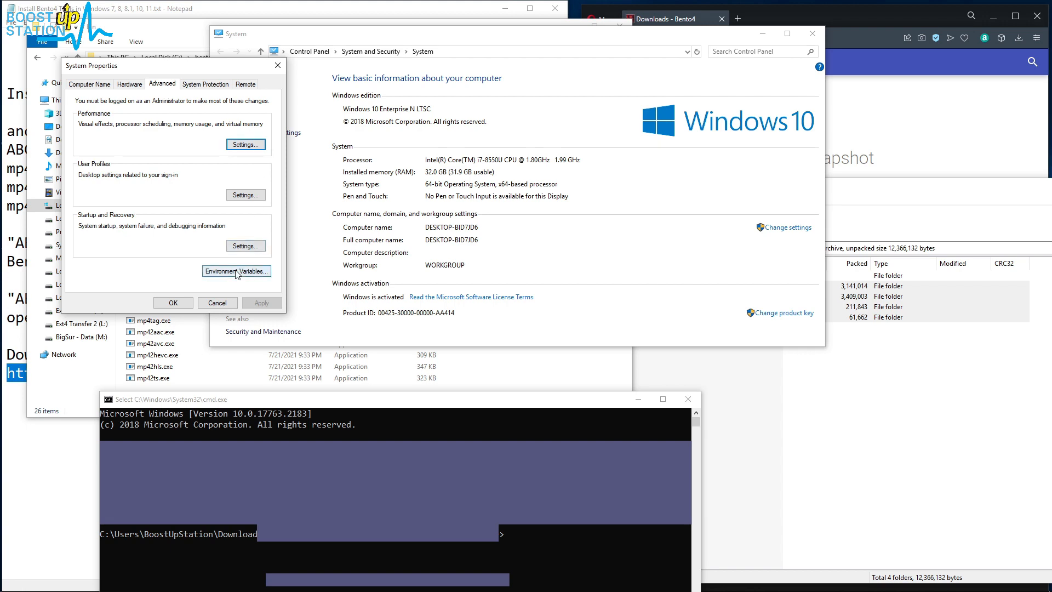
pyautogui.click(237, 271)
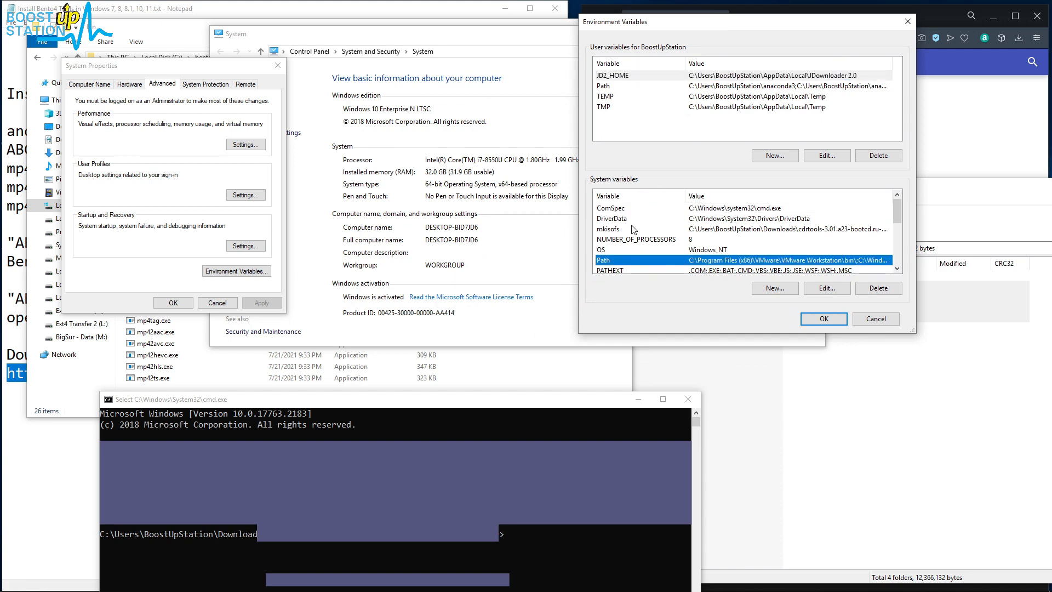
# Step: Add a new C:\bento4\bin entry to the system Path and confirm every dialog
pyautogui.click(826, 288)
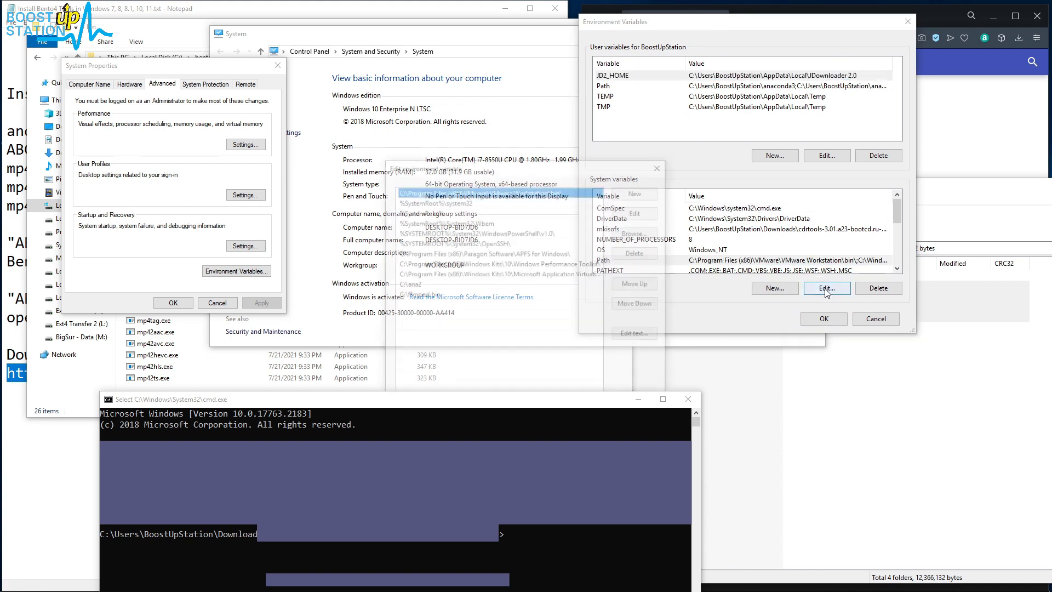
pyautogui.click(826, 287)
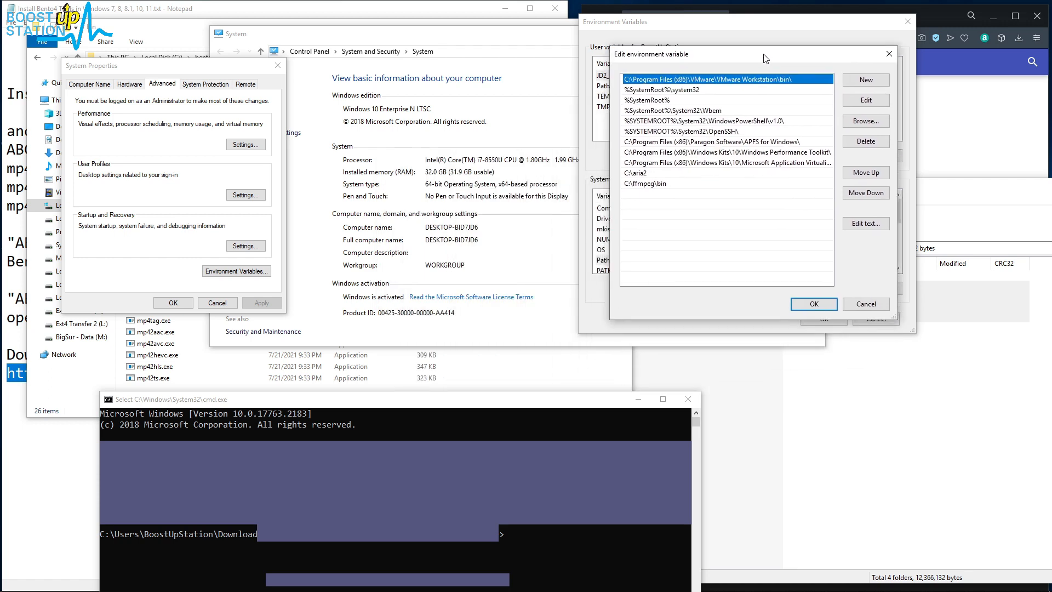
pyautogui.click(865, 80)
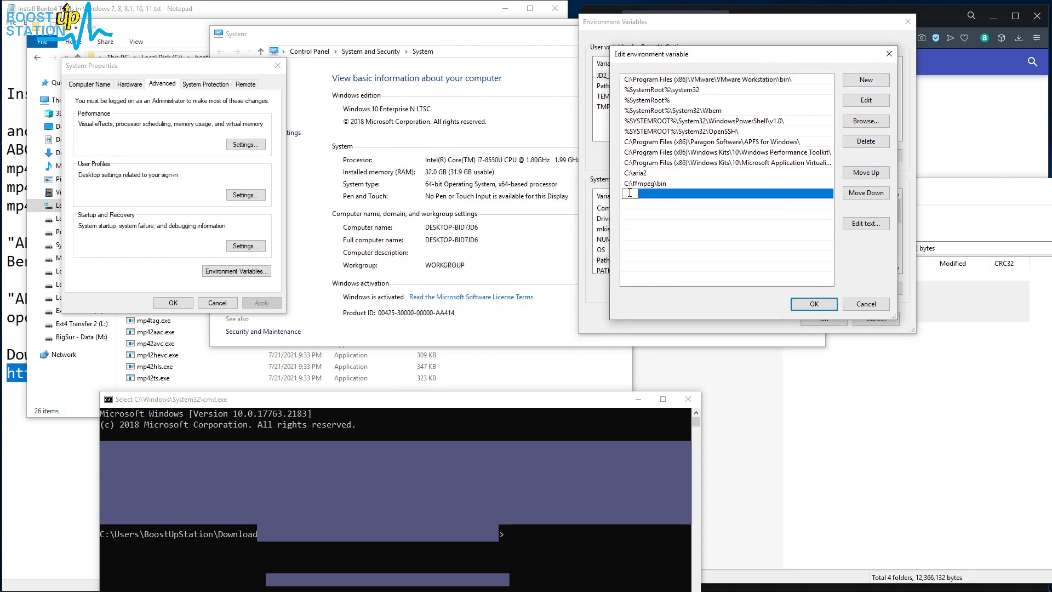
pyautogui.write('C:\\bento4\\bin')
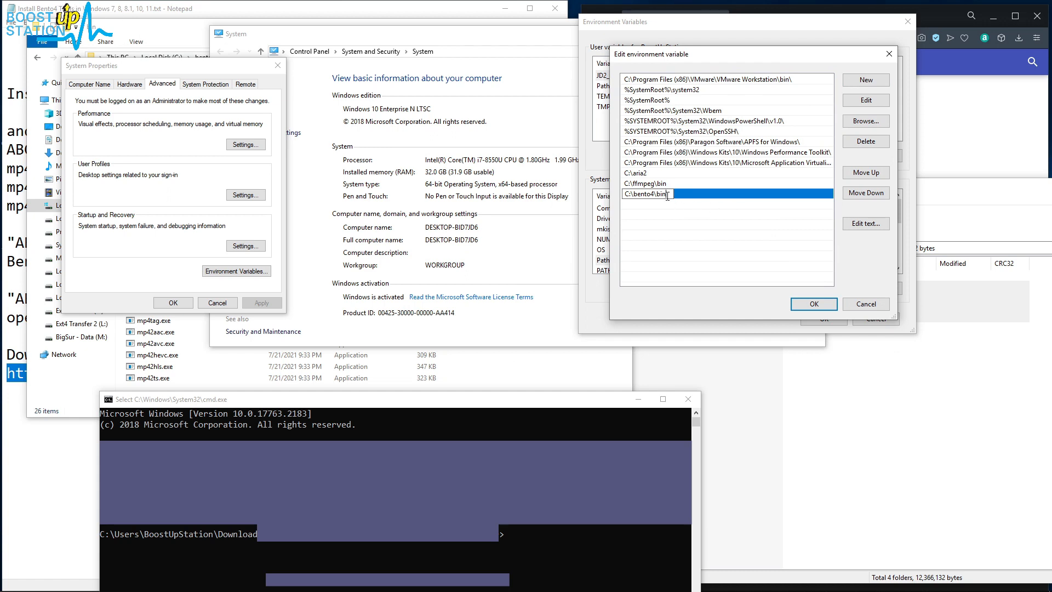
pyautogui.click(813, 304)
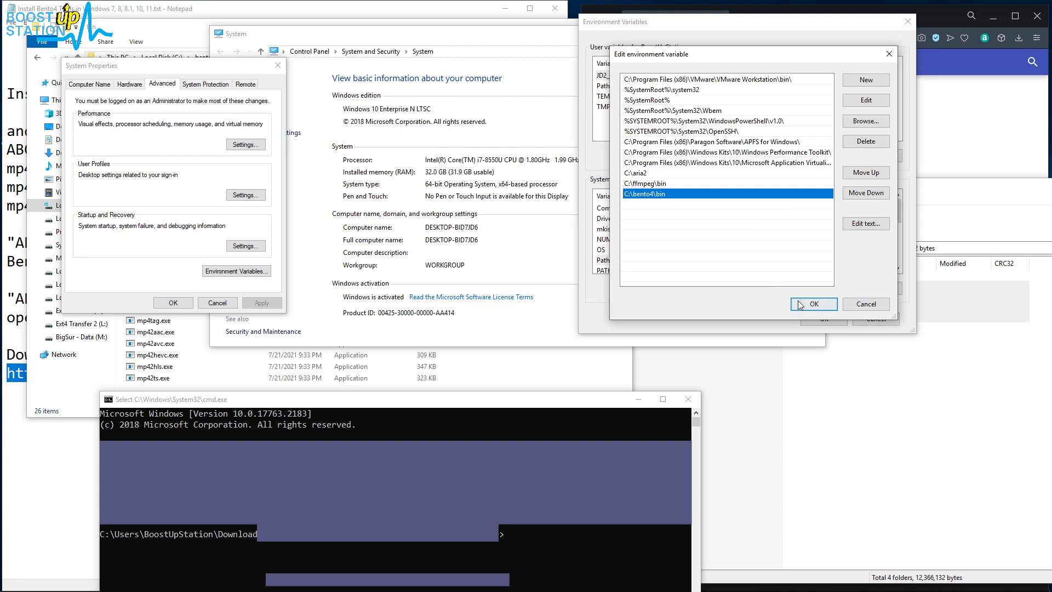
pyautogui.click(813, 303)
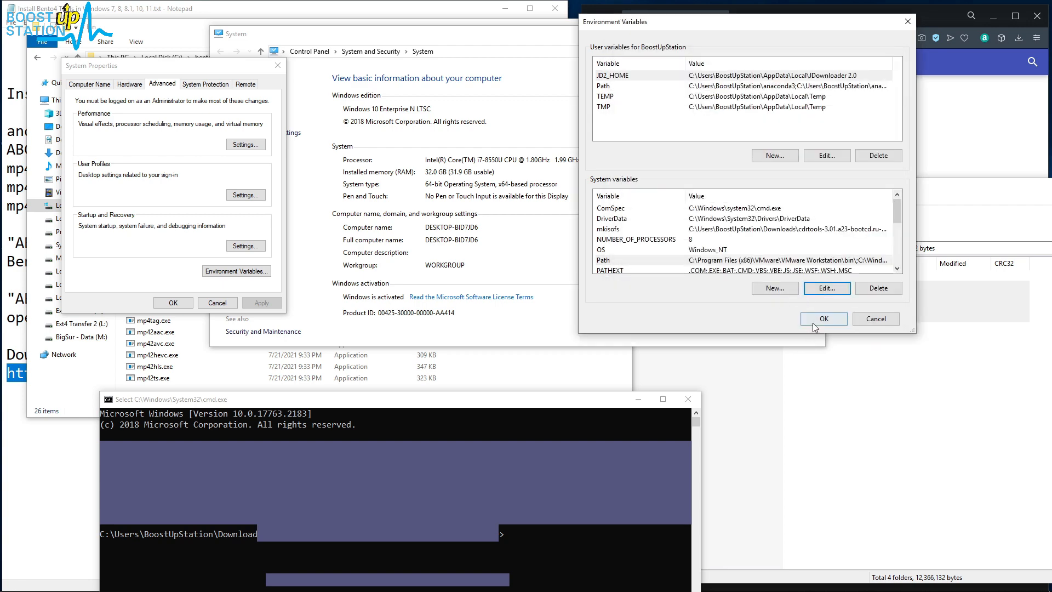
pyautogui.click(823, 318)
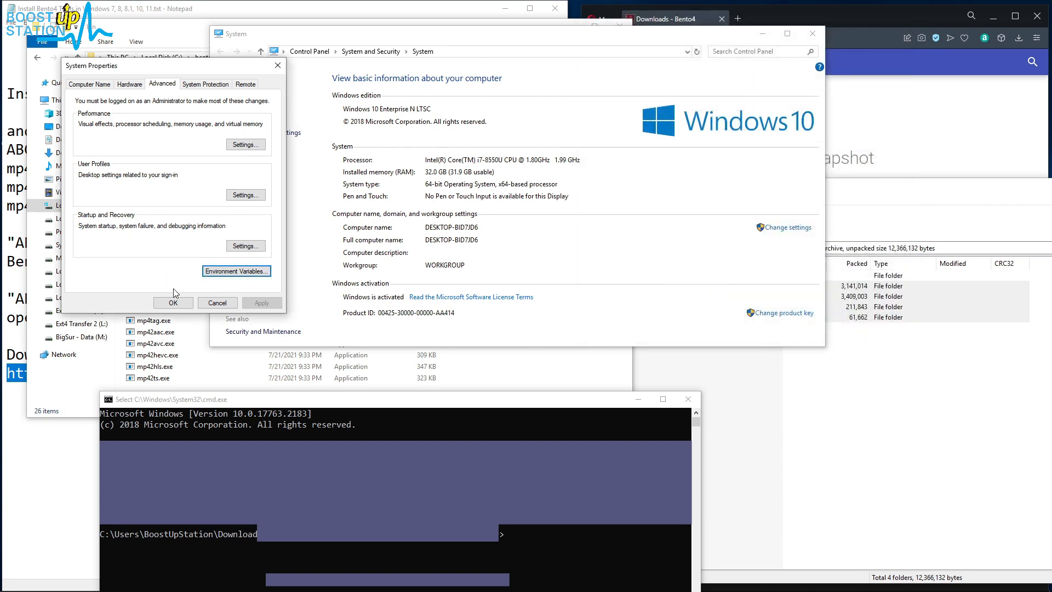
pyautogui.click(173, 302)
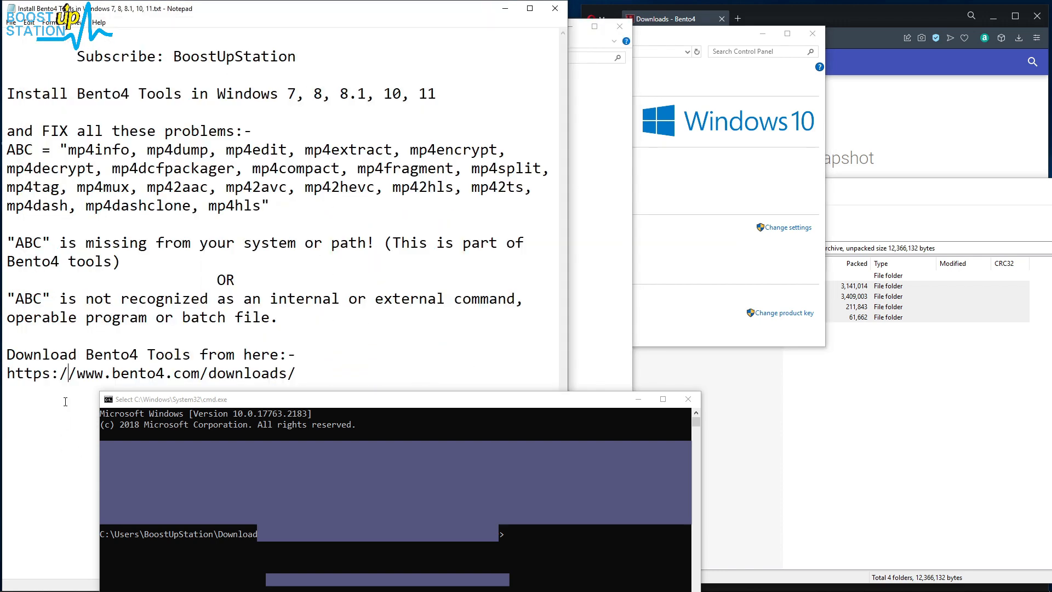
# Step: Highlight the list of Bento4 tool names in Notepad
pyautogui.moveTo(67, 149); pyautogui.dragTo(251, 205)
pyautogui.write('mp4decrypt')
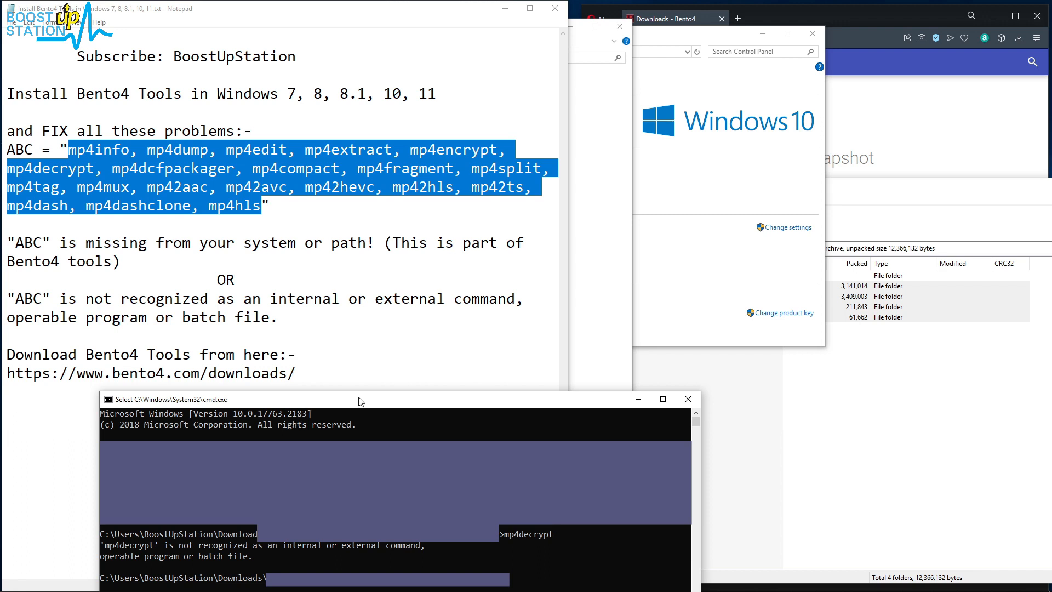
pyautogui.moveTo(393, 427)
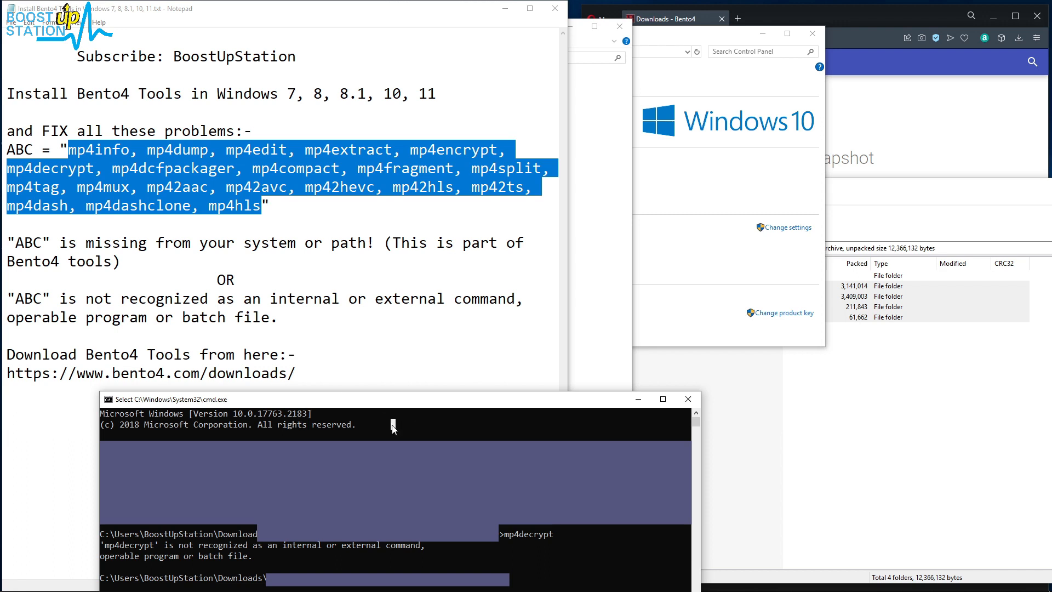
pyautogui.moveTo(688, 398)
pyautogui.write('cm')
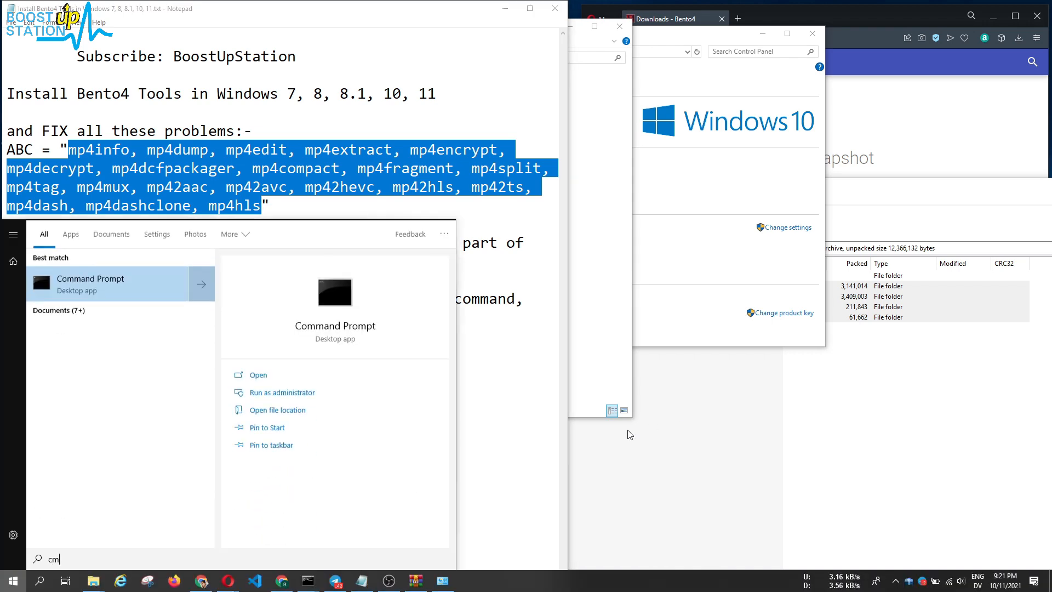
# Step: Open a fresh Command Prompt, pick mp4dcfpackager in Notepad and run an mp4 command
pyautogui.click(257, 374)
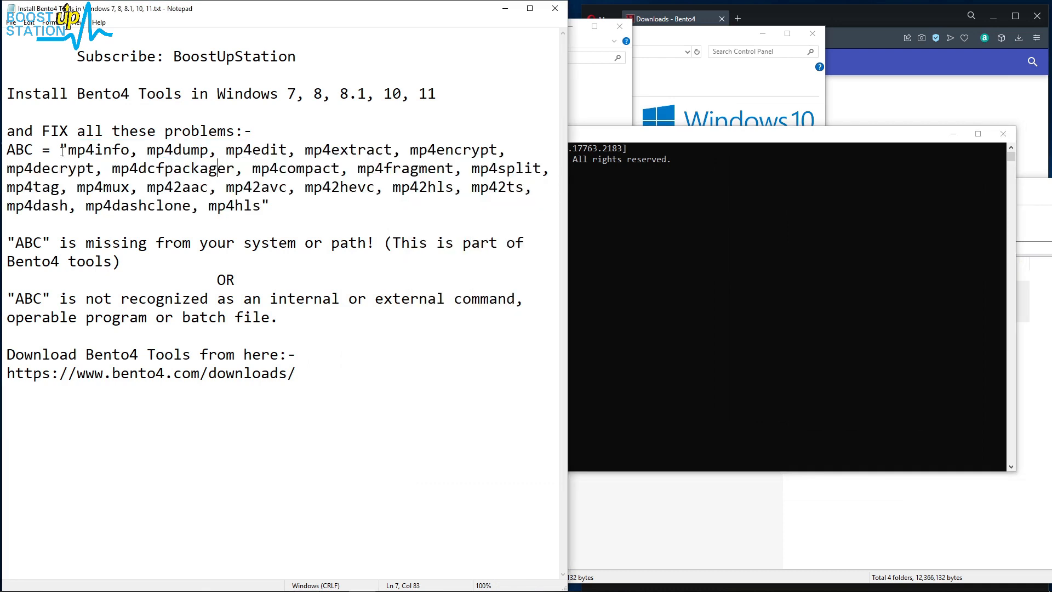
pyautogui.doubleClick(51, 169)
pyautogui.write('4 Decrypt')
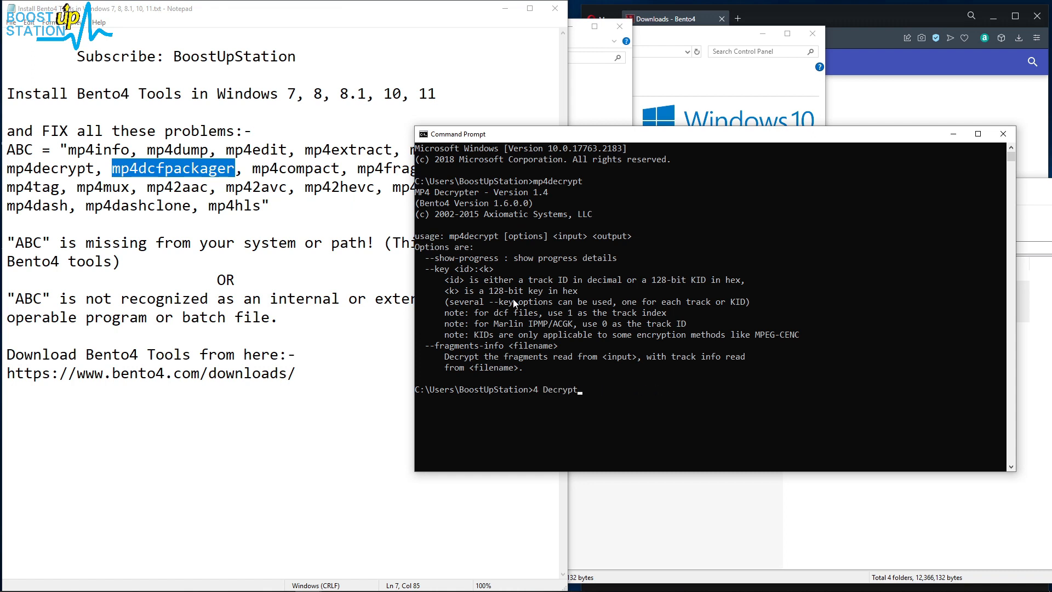
pyautogui.write('mp4dcf')
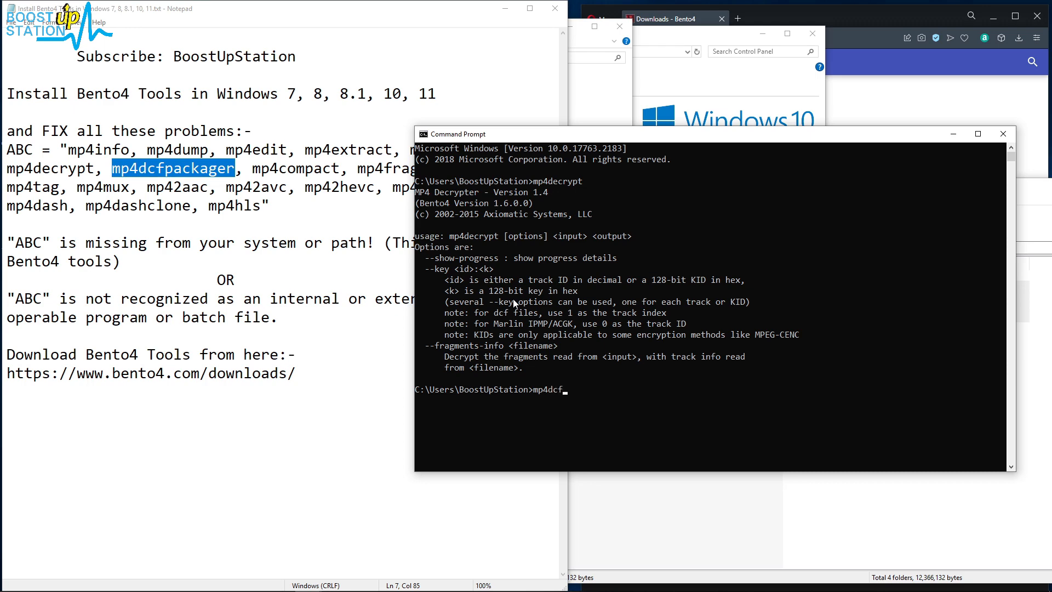
pyautogui.press('Return')
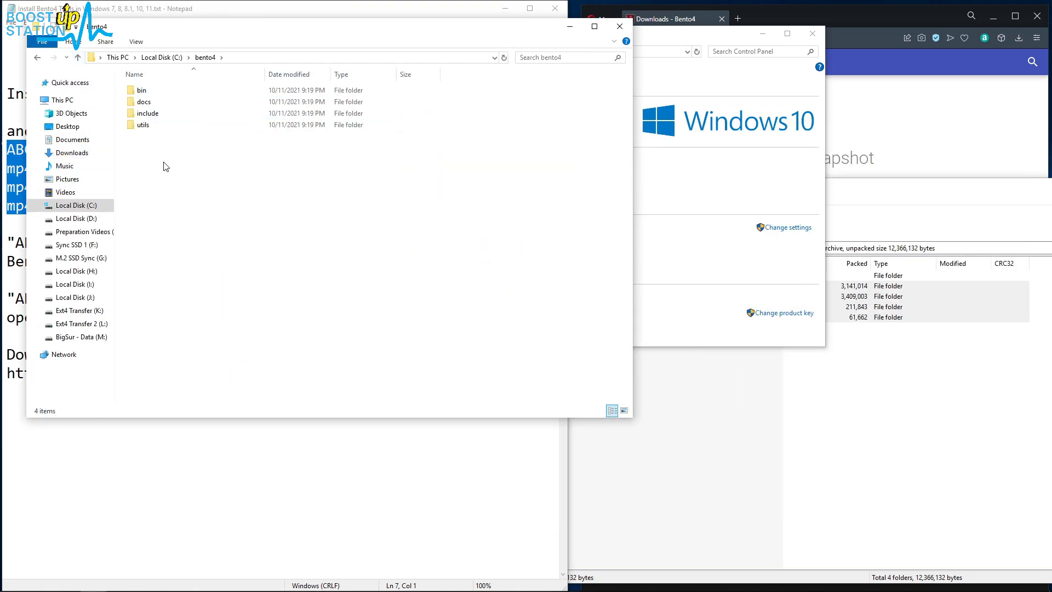
pyautogui.moveTo(66, 179)
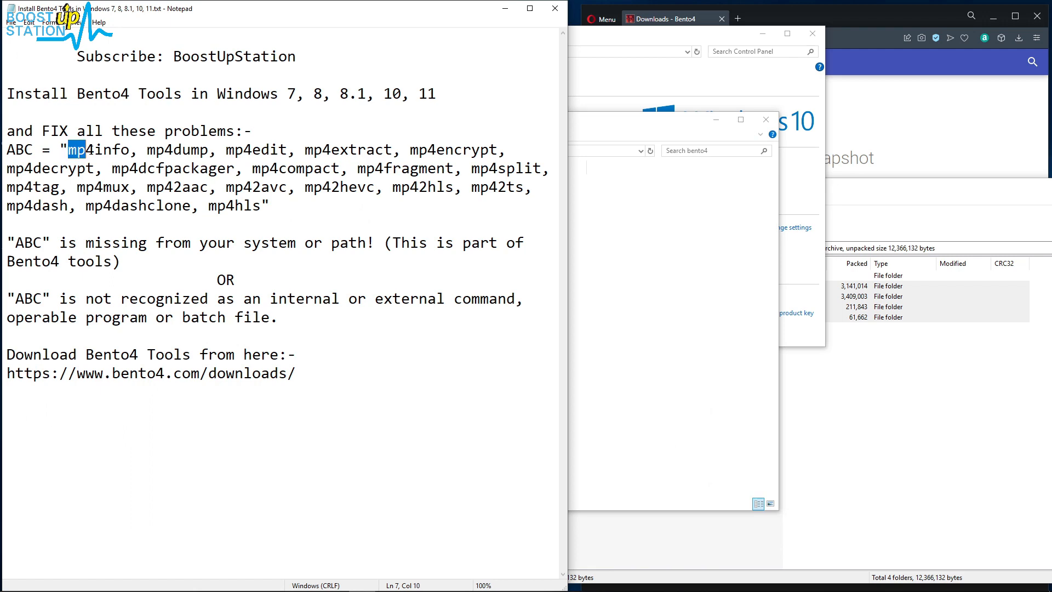
# Step: Bring up the Bento4 downloads page and open a new tab for the binaries index
pyautogui.click(174, 206)
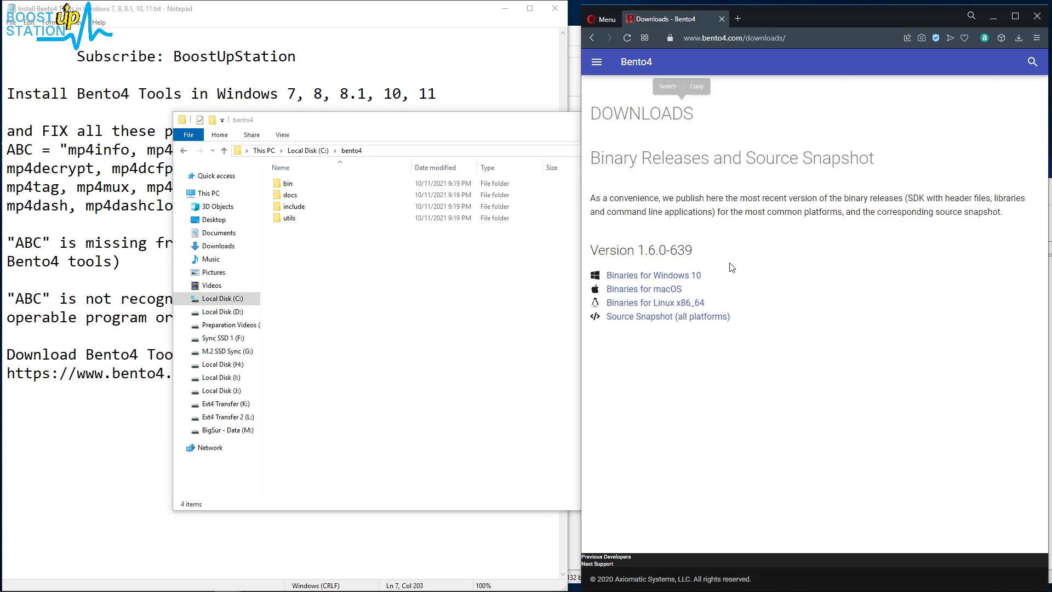
pyautogui.moveTo(623, 276)
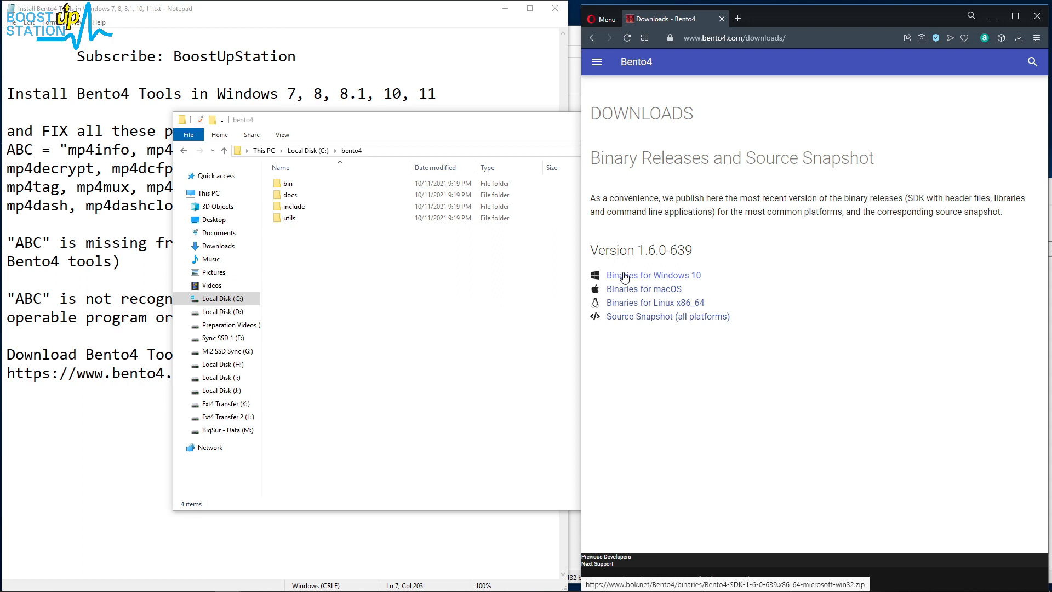
pyautogui.moveTo(738, 18)
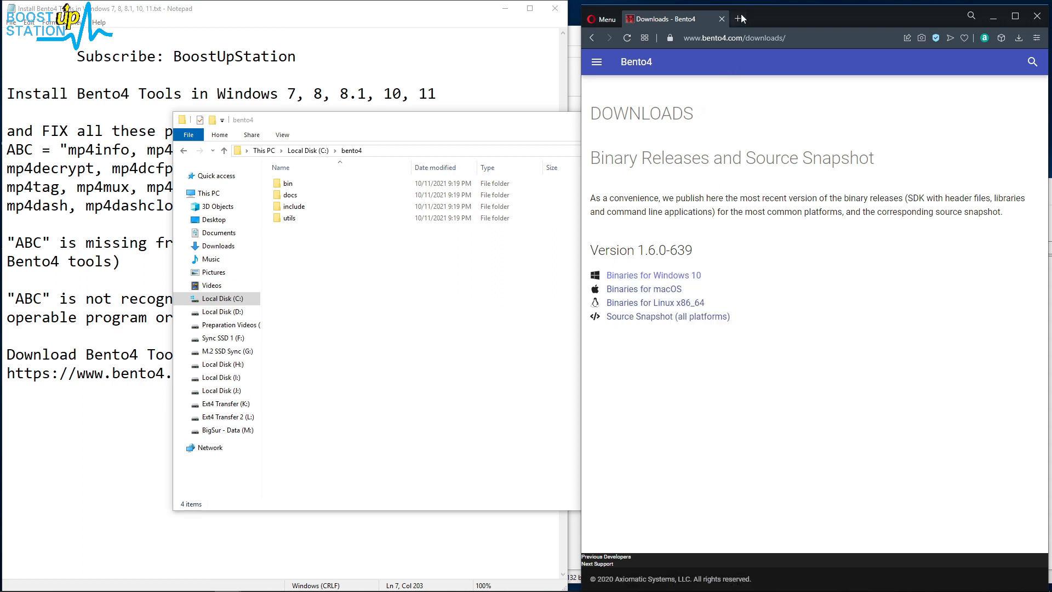
pyautogui.click(738, 18)
pyautogui.write('www.bok.net/Bento4/binaries/')
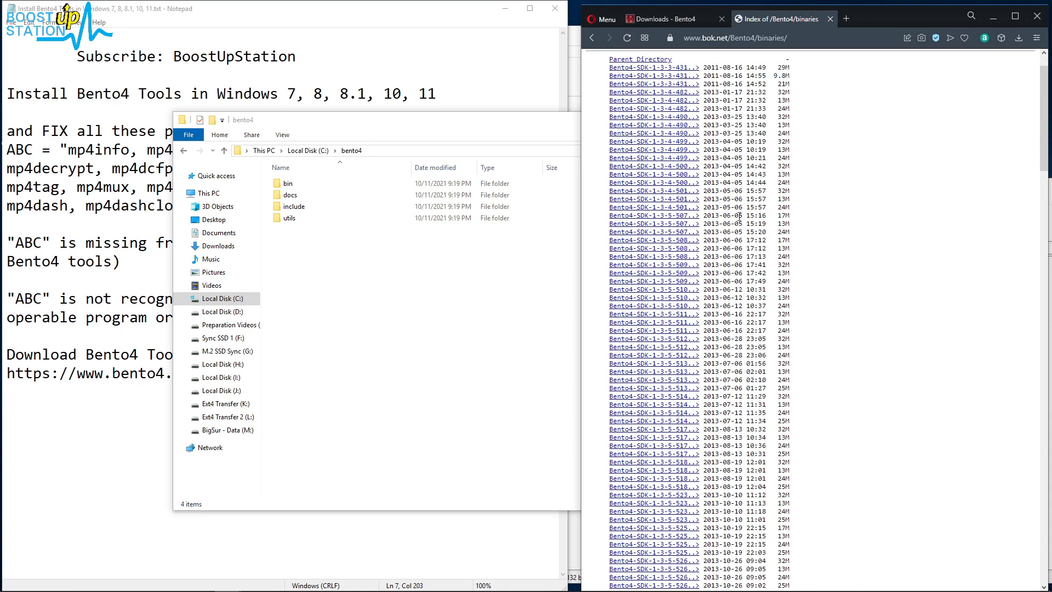
# Step: Scroll the bok.net binaries index down to the newest 1.6.0-639 SDK builds
pyautogui.scroll(-3)
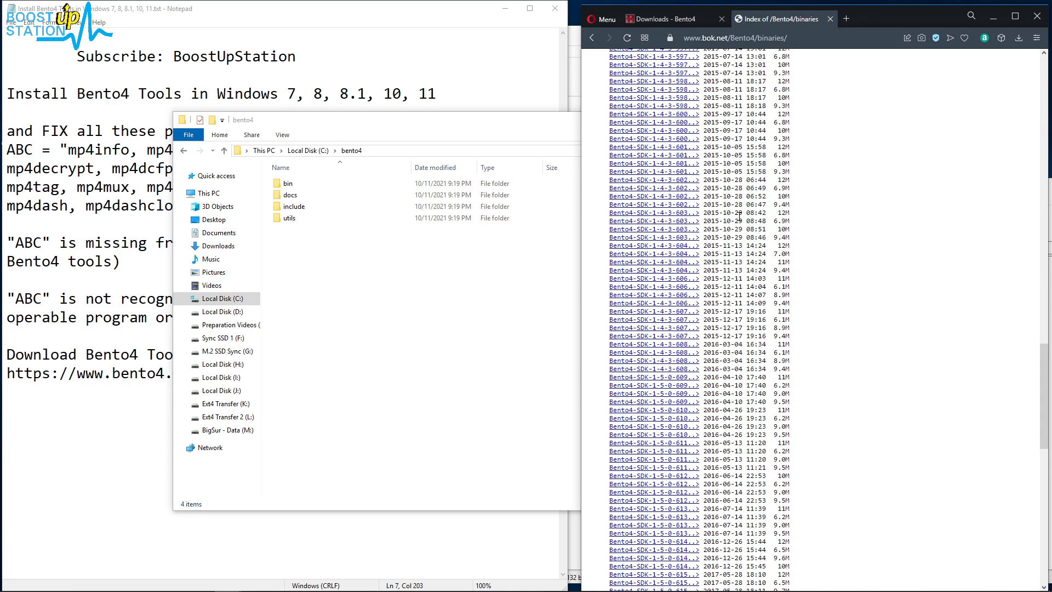
pyautogui.scroll(-3)
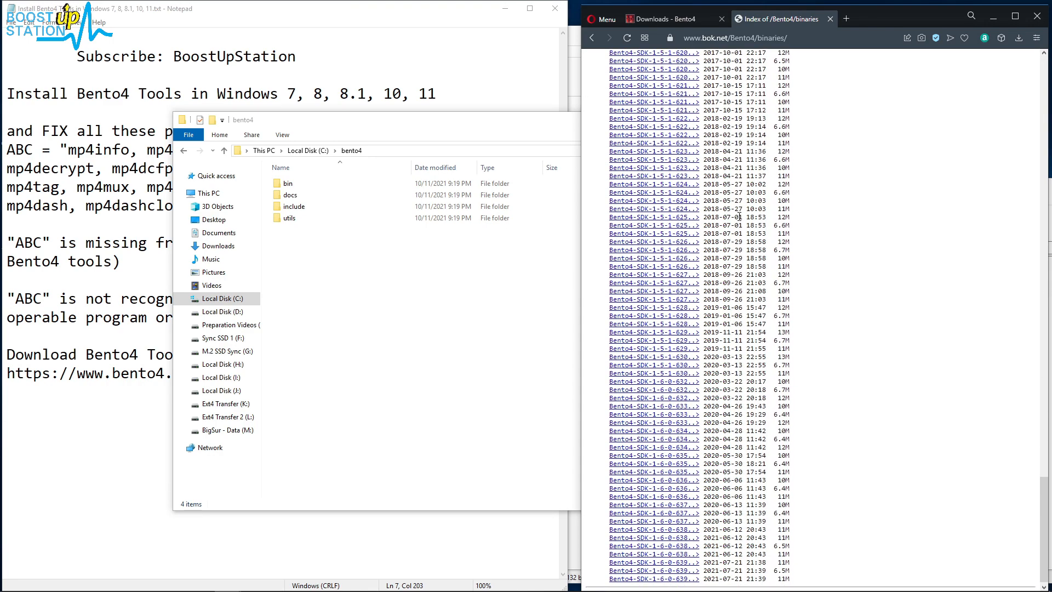
pyautogui.scroll(3)
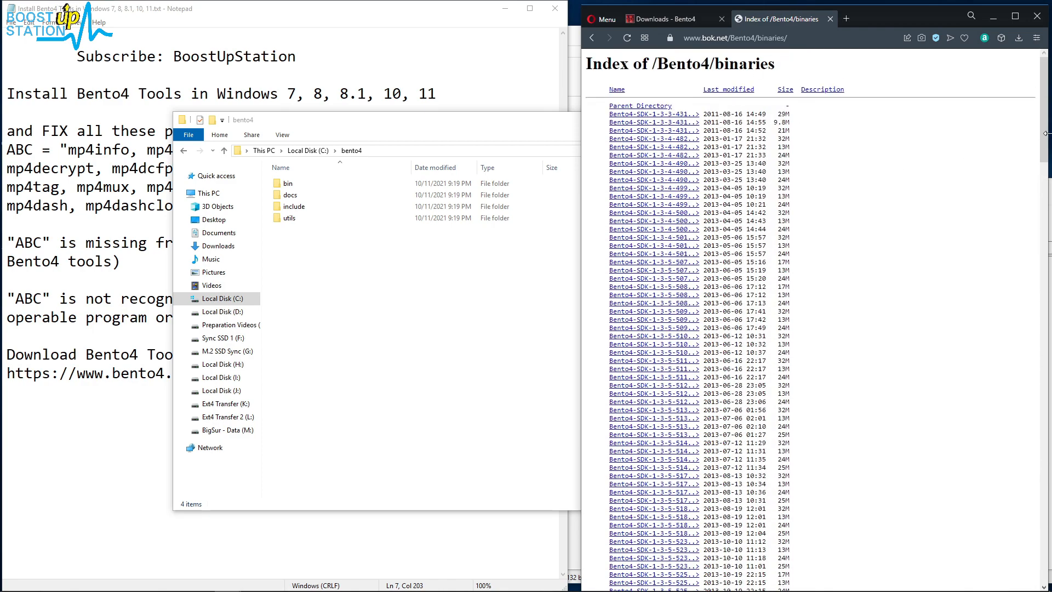
pyautogui.scroll(-3)
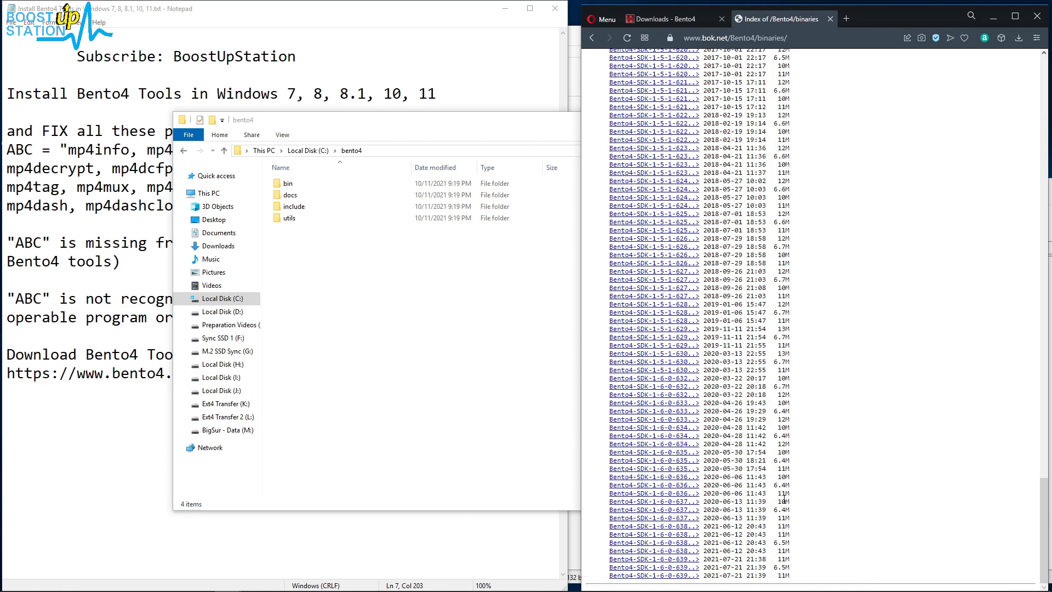
pyautogui.moveTo(805, 373)
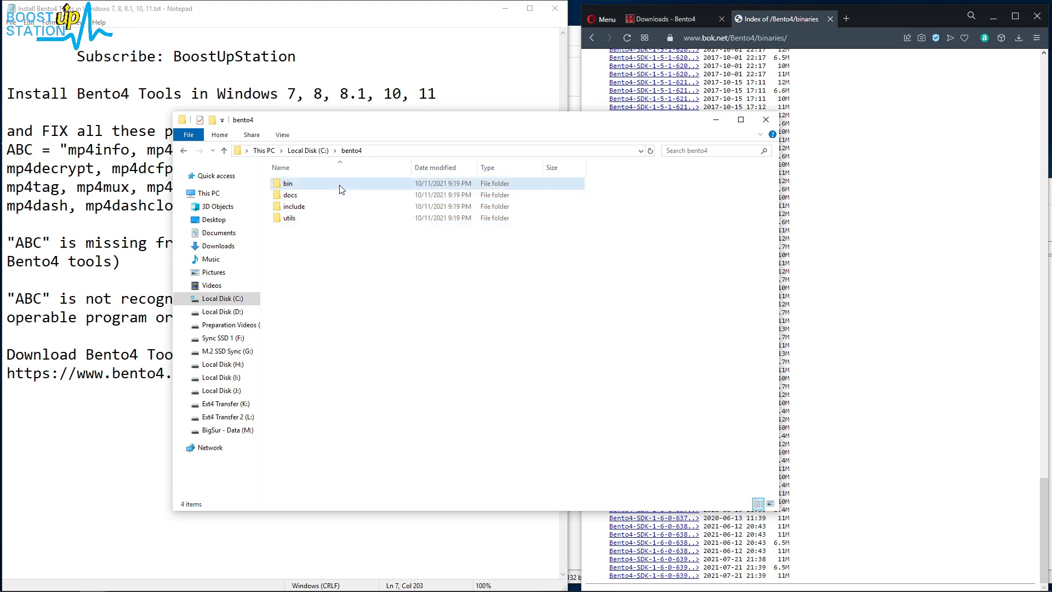
# Step: Open C:\bento4\bin and select mp4dump.exe among its 26 tools
pyautogui.doubleClick(288, 183)
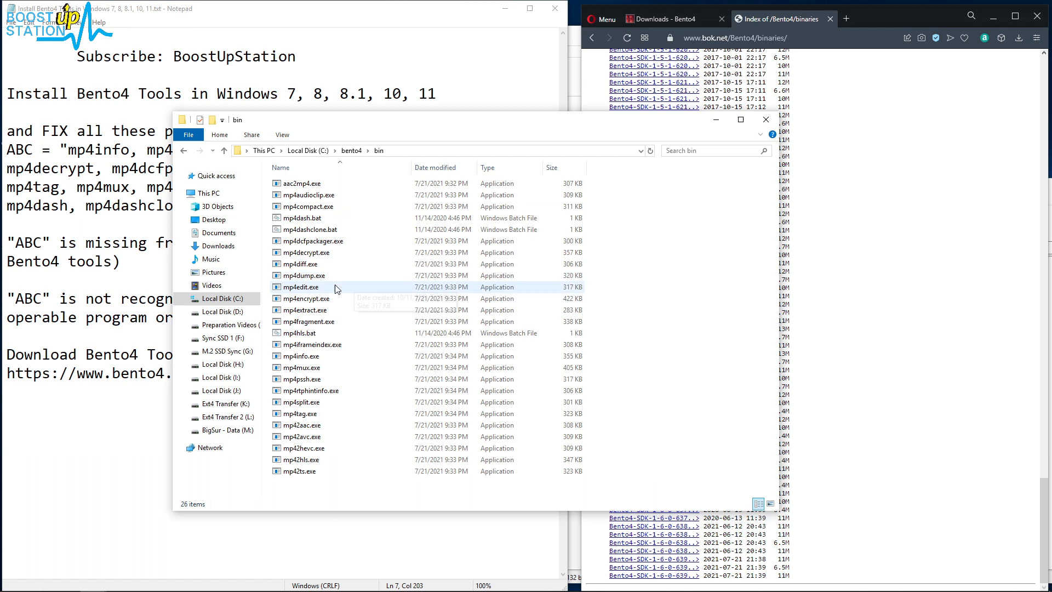
pyautogui.click(303, 275)
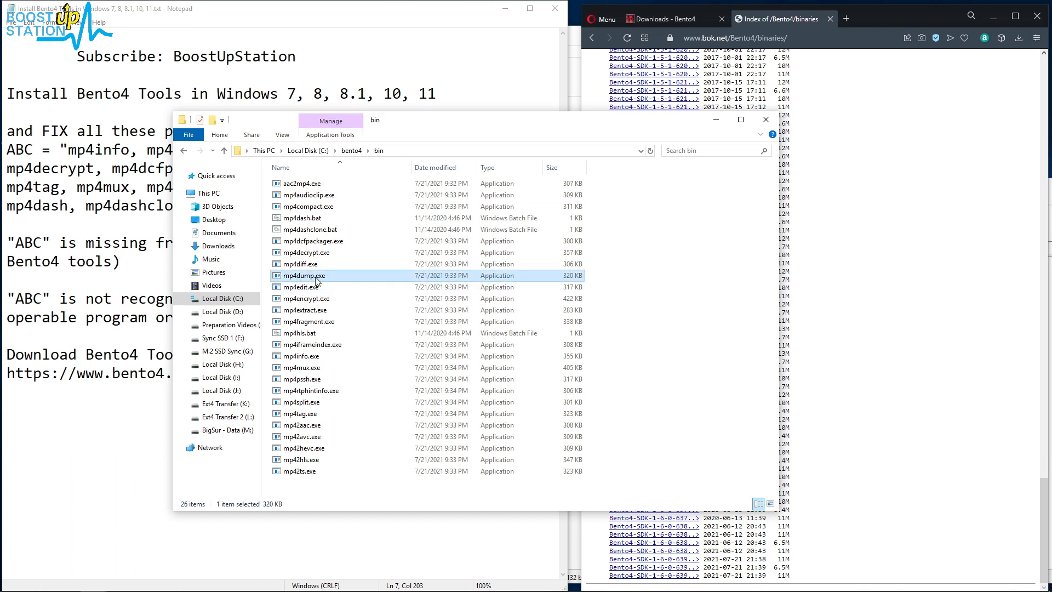